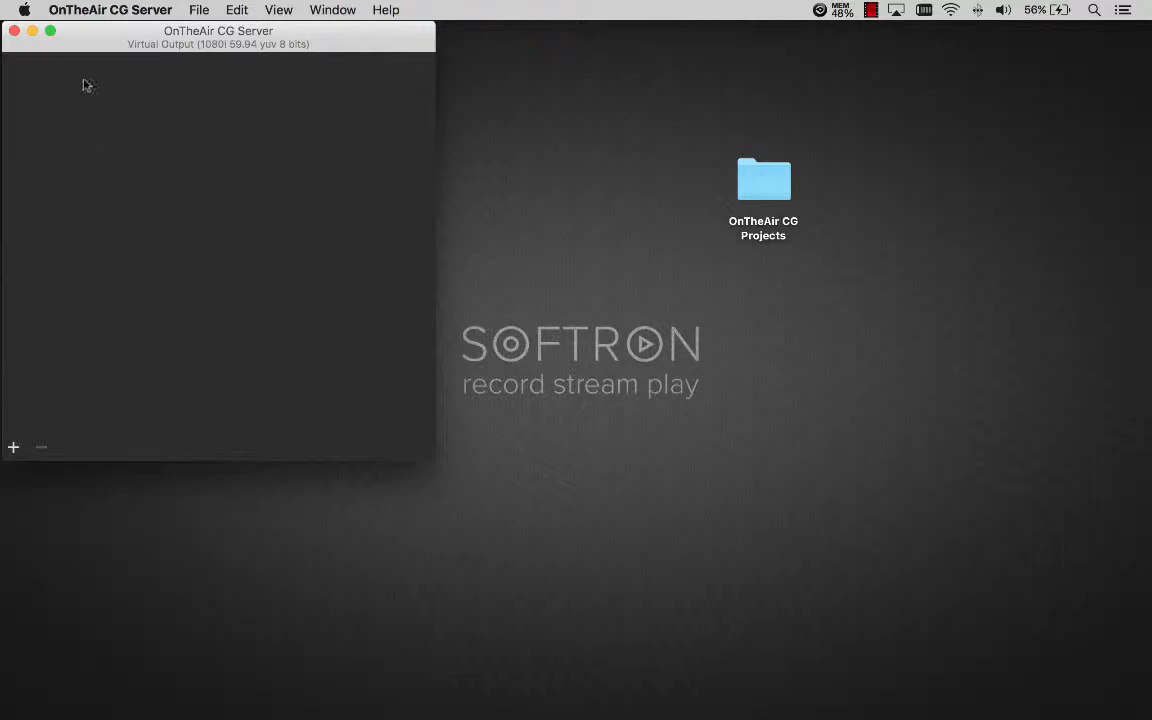
Open Preferences from the OnTheAir CG Server application menu
left_click(110, 8)
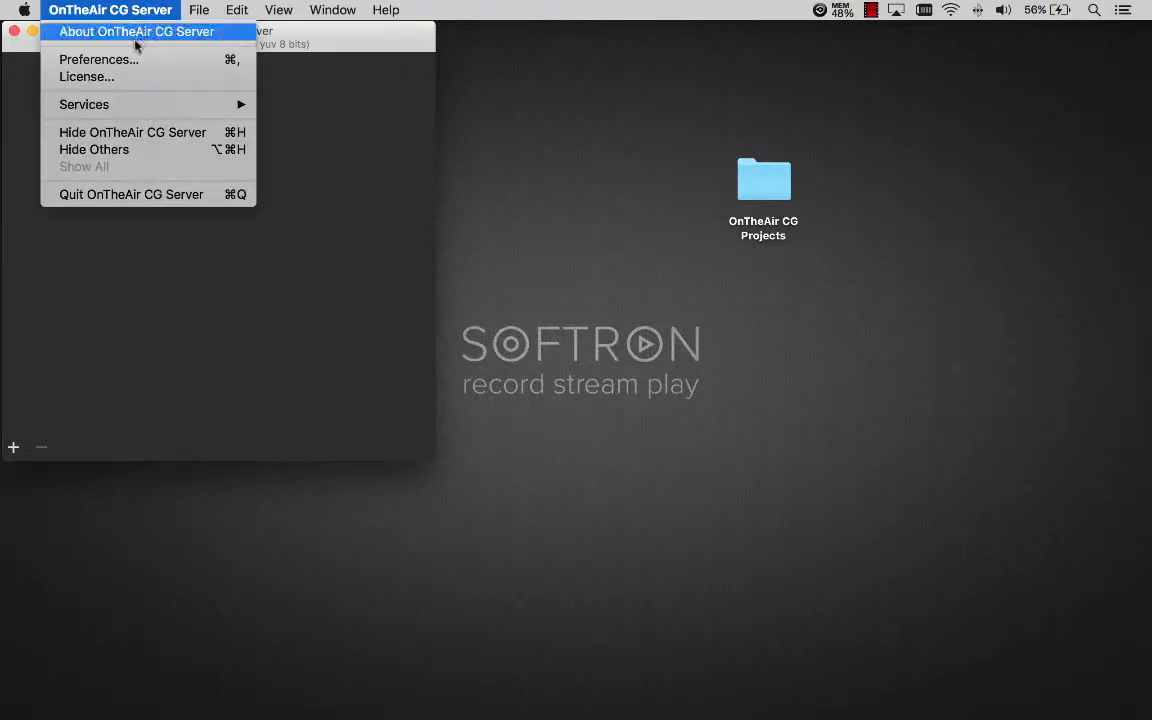
left_click(96, 60)
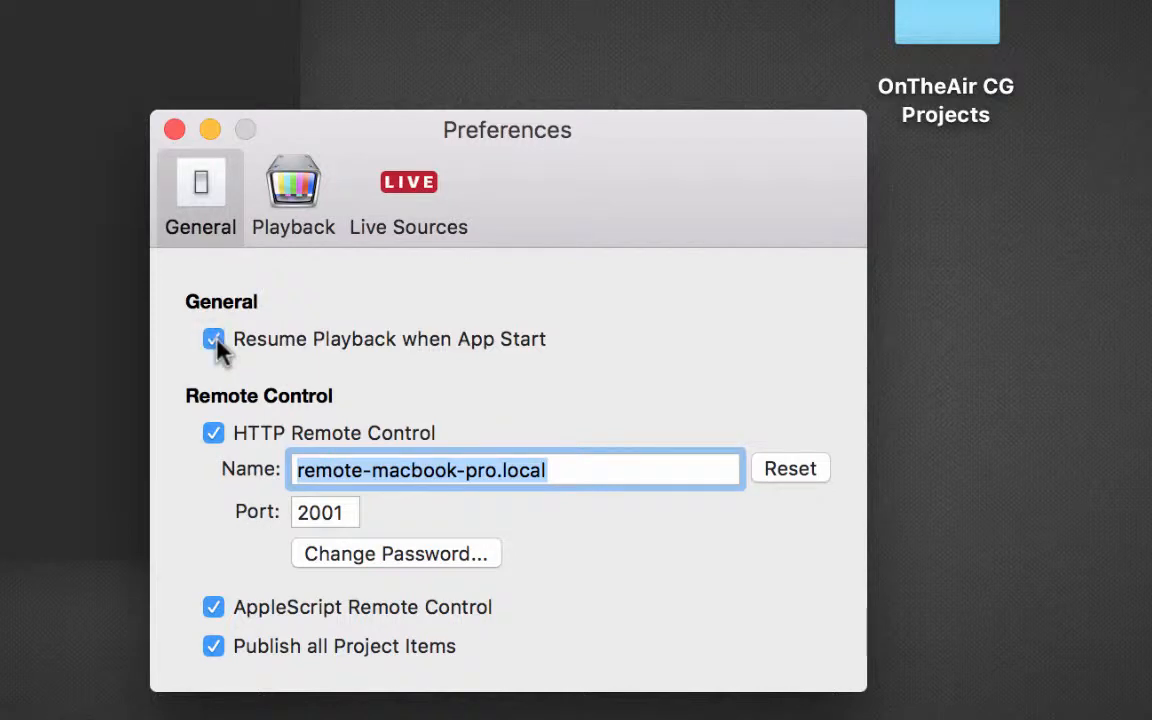
mouse_move(268, 412)
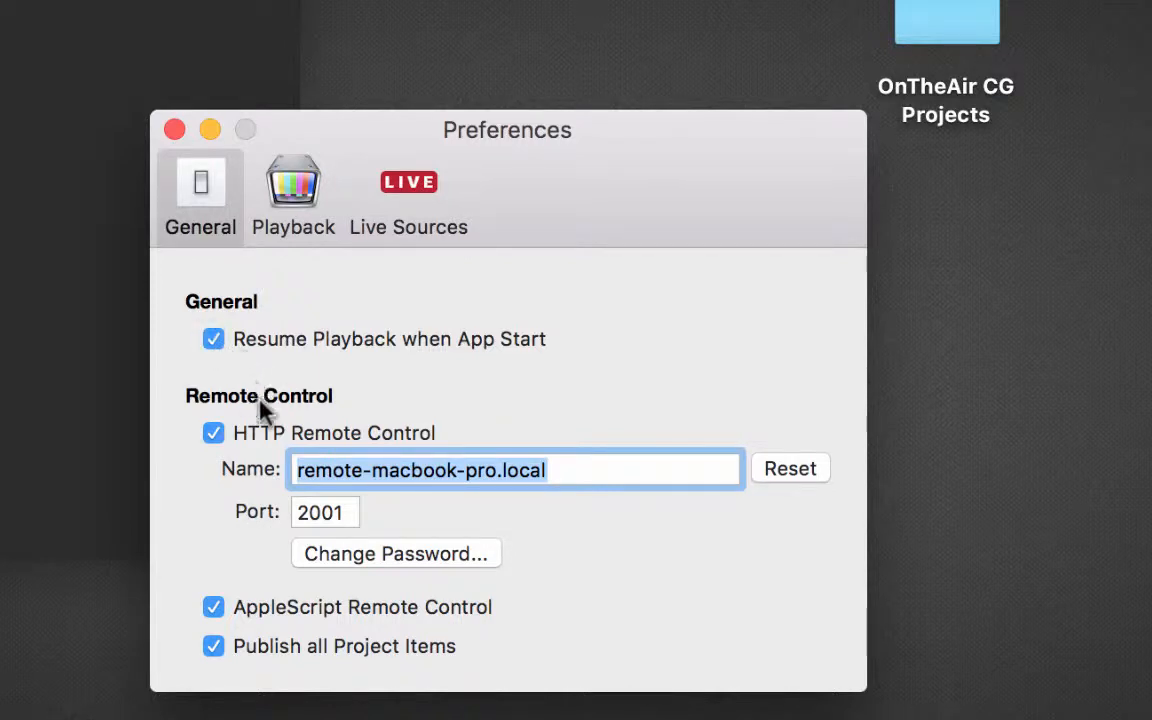
left_click(212, 432)
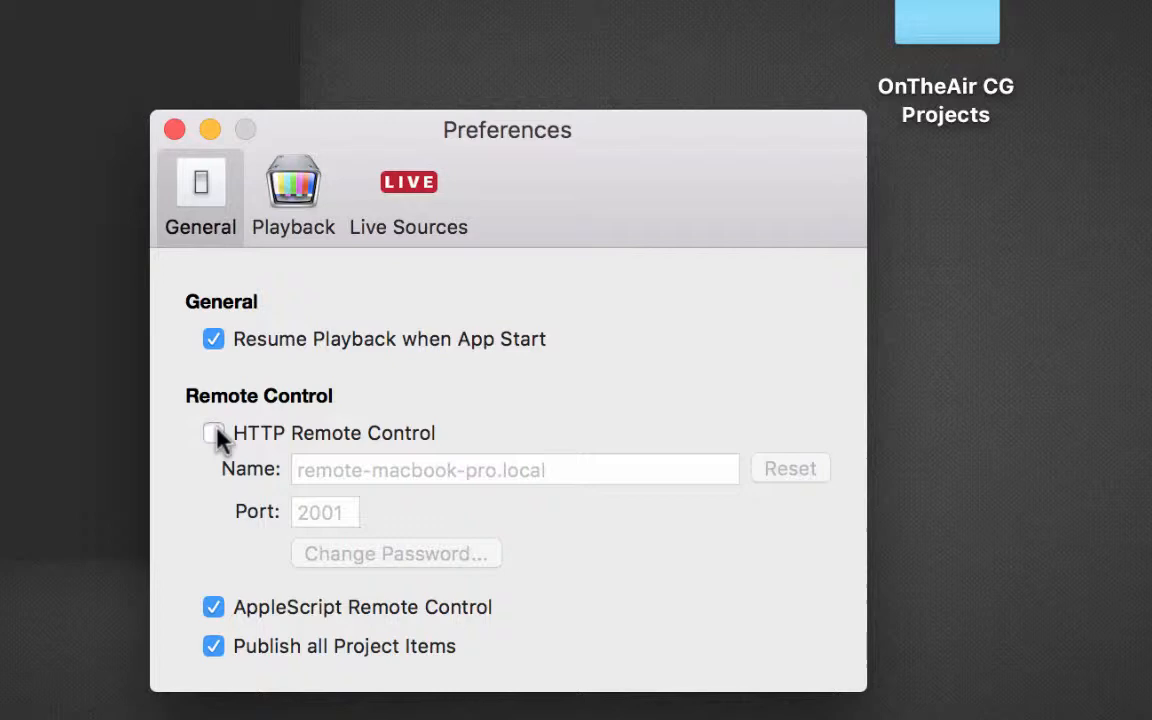
left_click(212, 432)
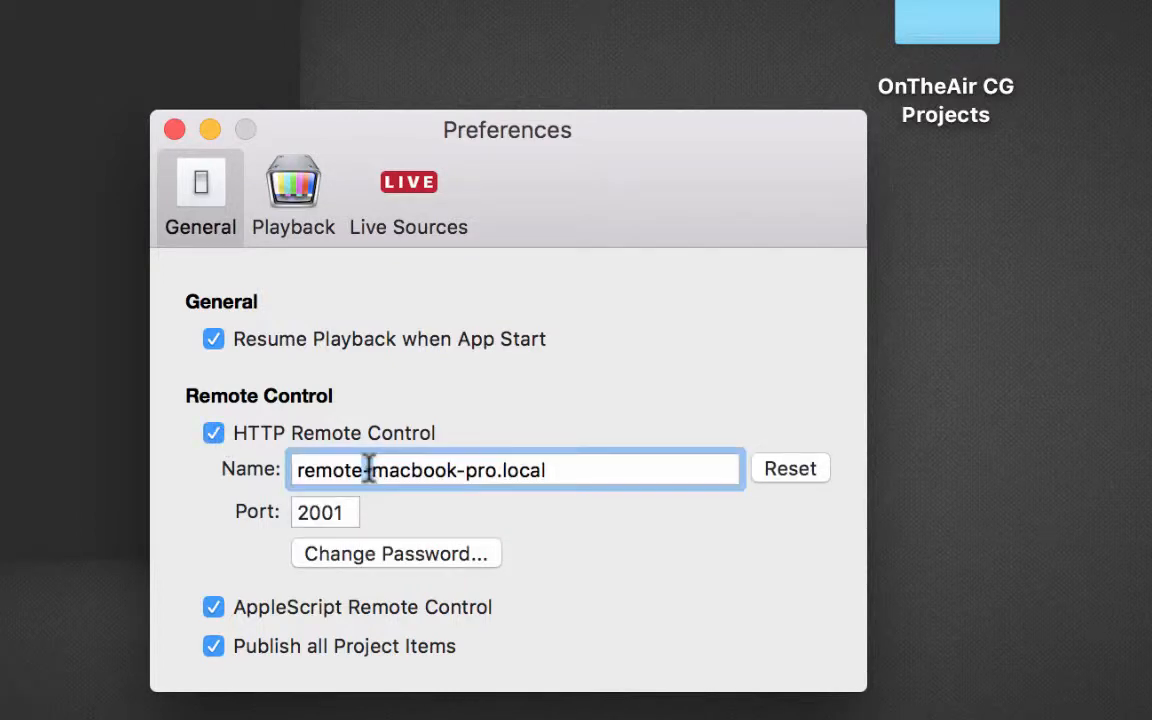
left_click(324, 512)
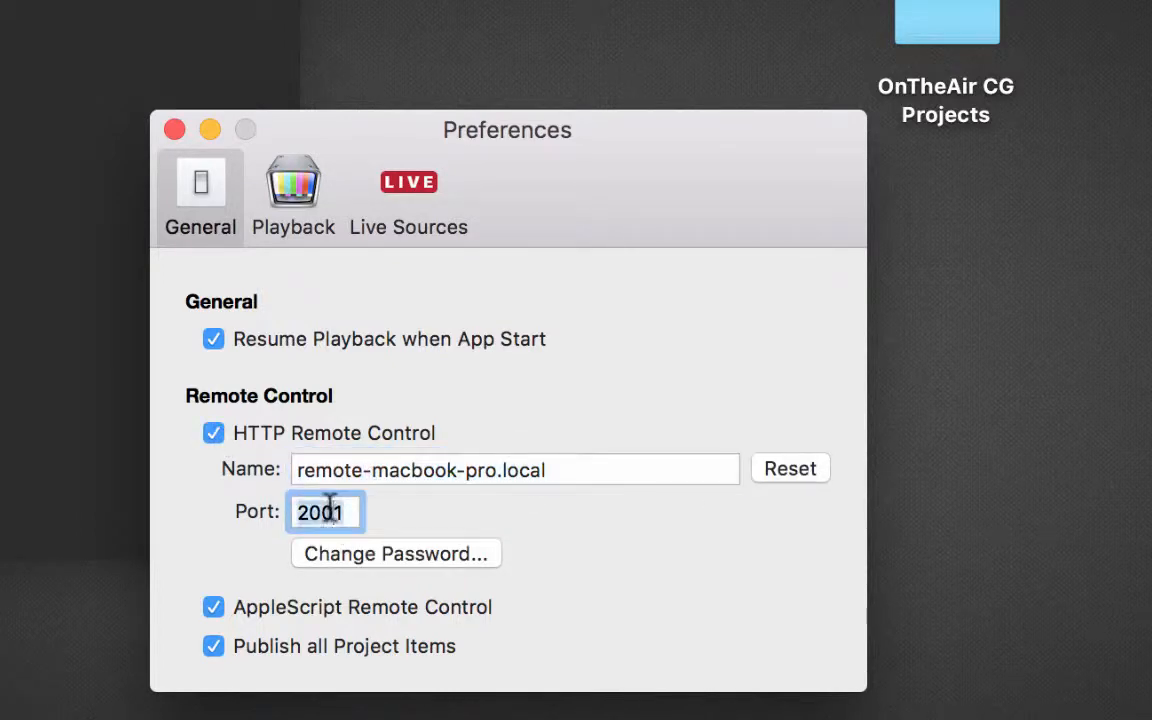
left_click(396, 554)
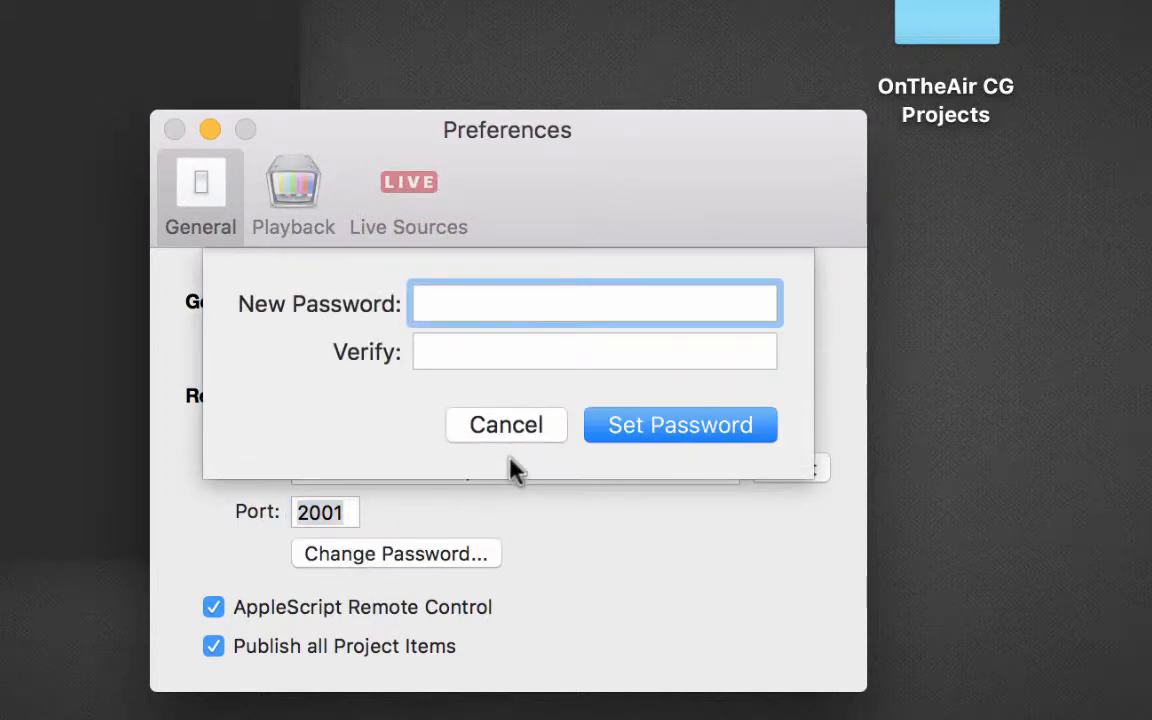
left_click(506, 424)
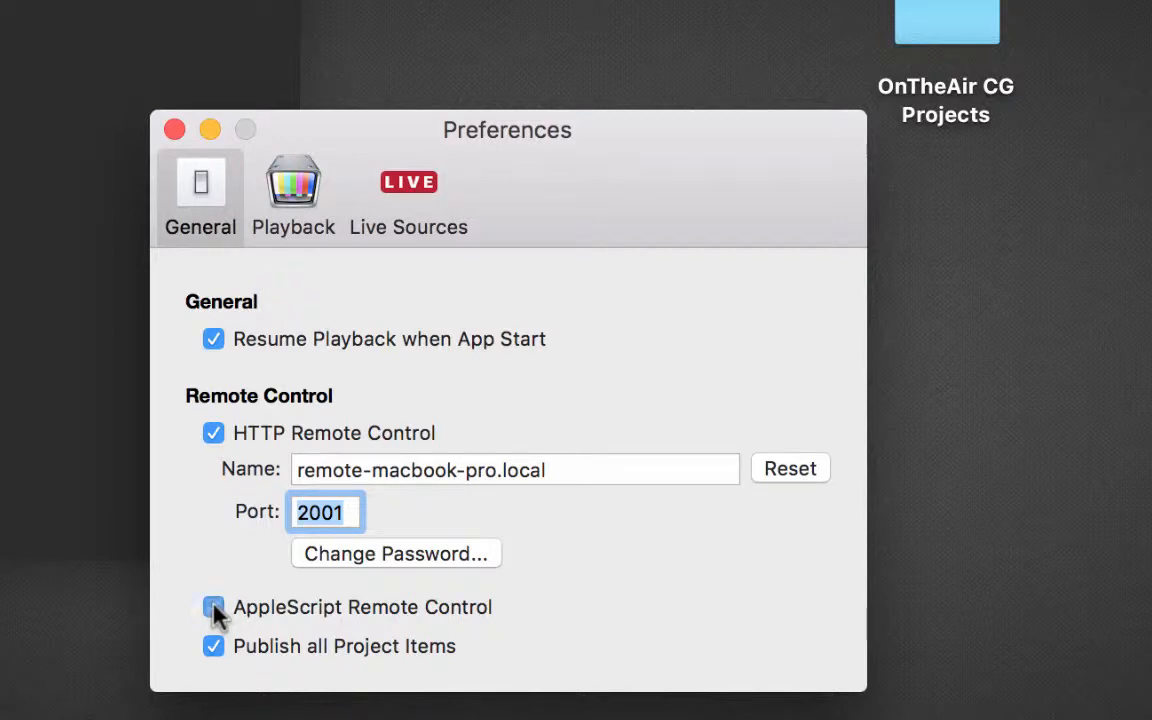
left_click(212, 608)
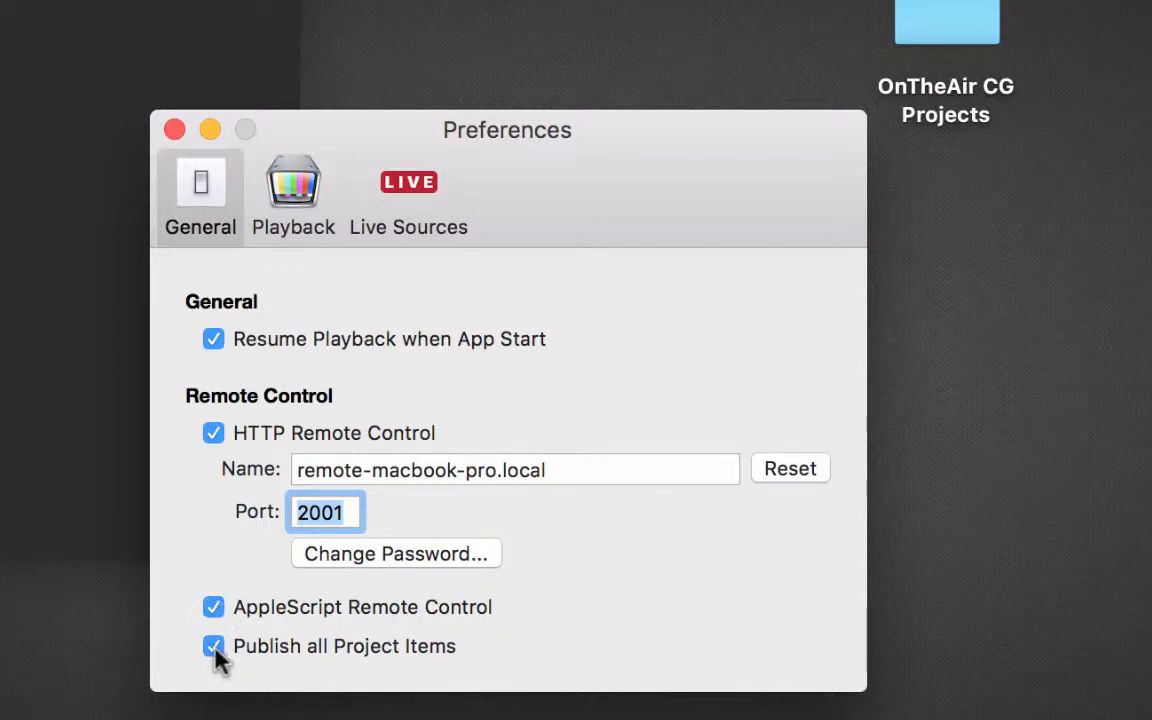
left_click(208, 646)
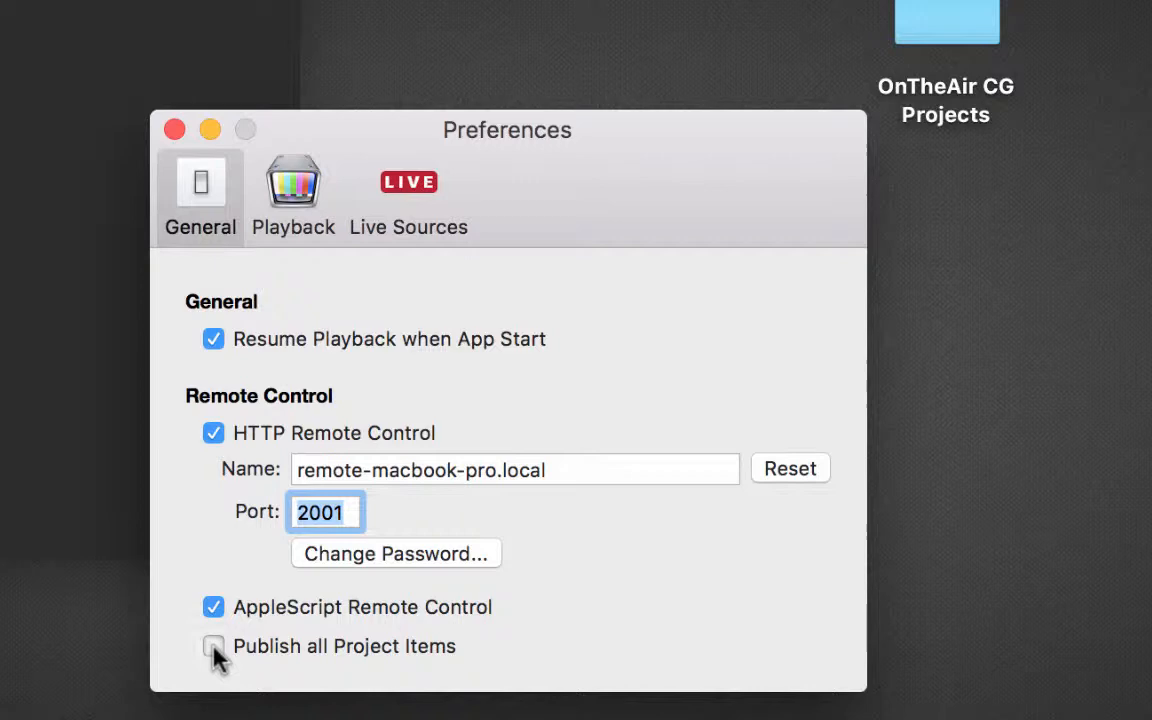
left_click(210, 646)
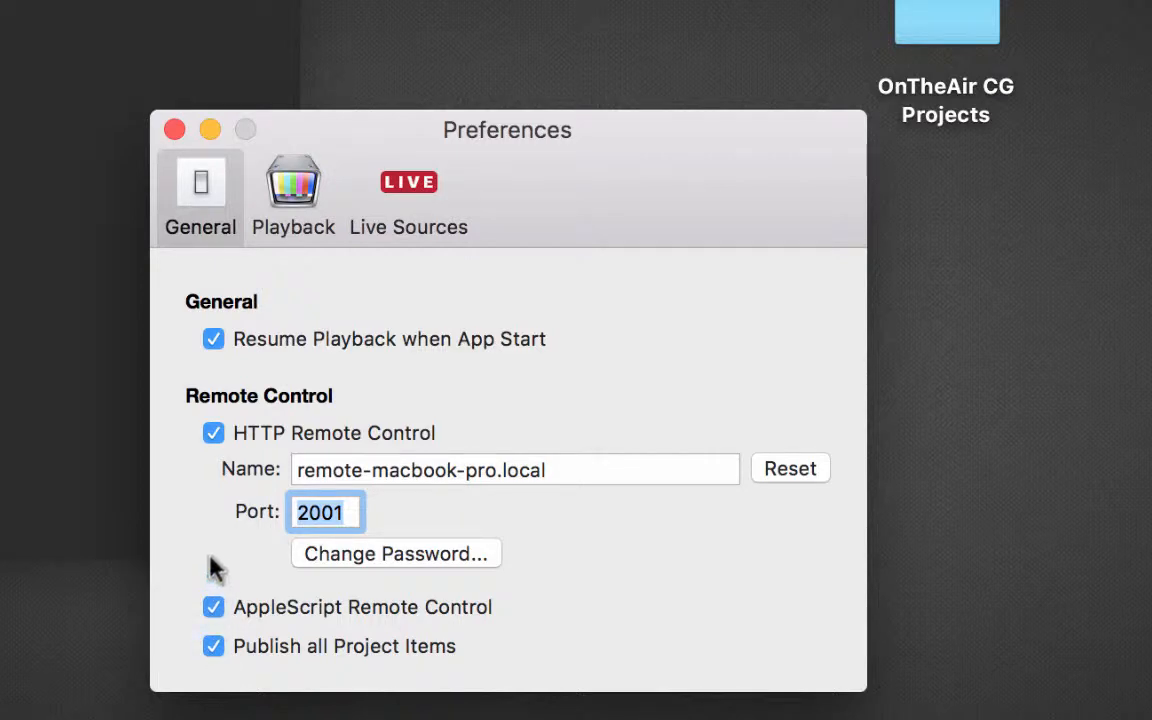
mouse_move(220, 540)
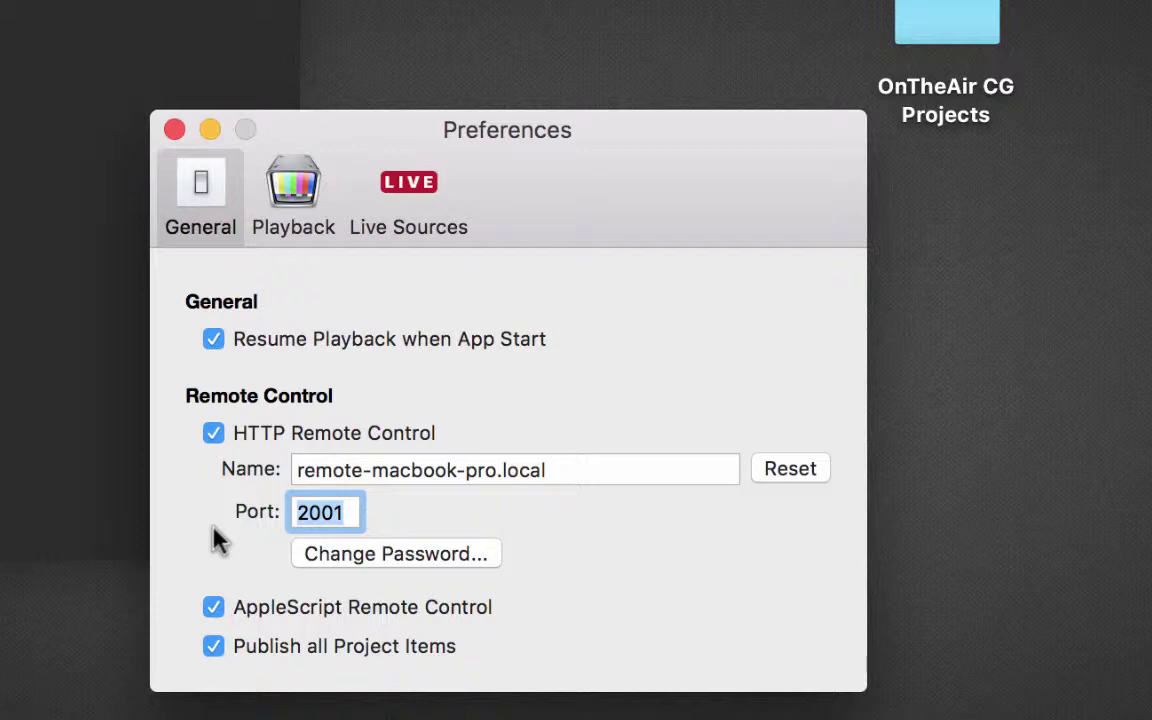
mouse_move(304, 292)
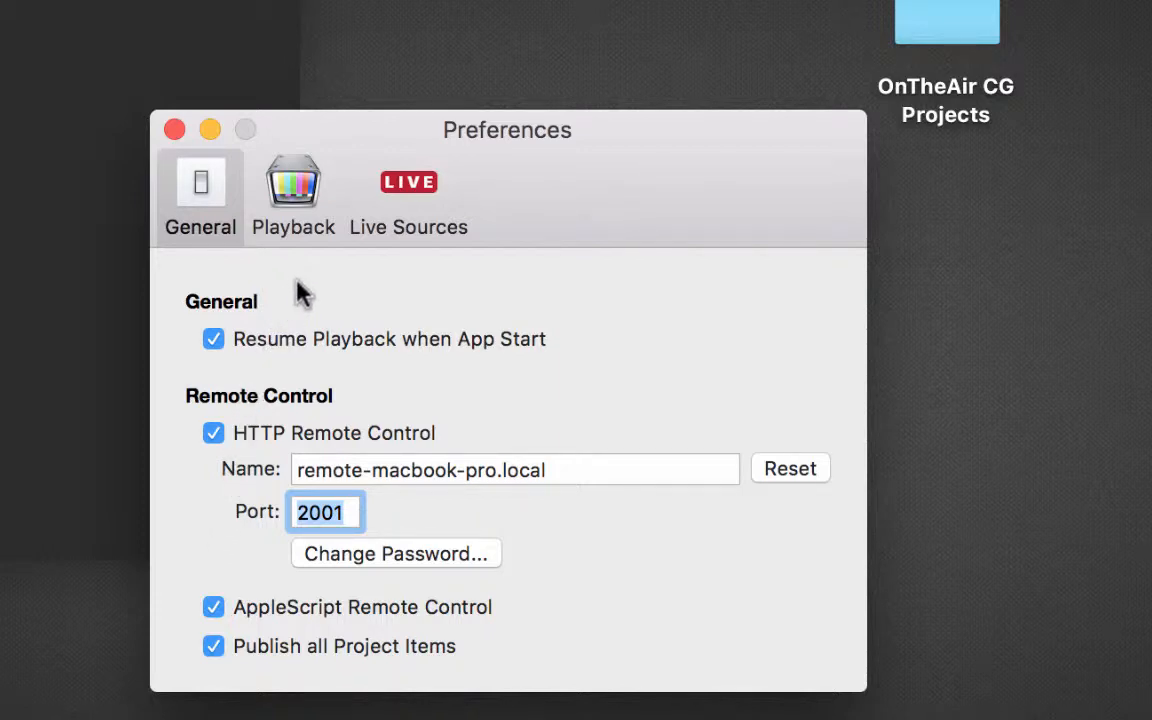
mouse_move(292, 210)
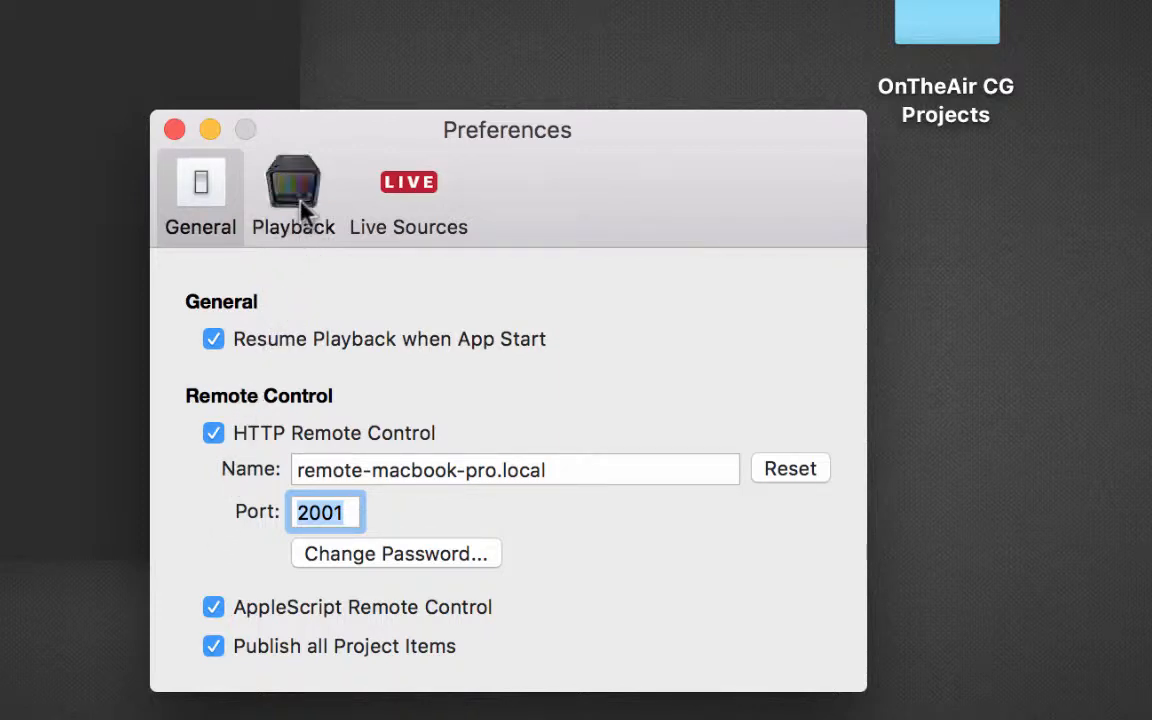
Show the Playback settings with Virtual Output at 1080i 59.94
left_click(292, 188)
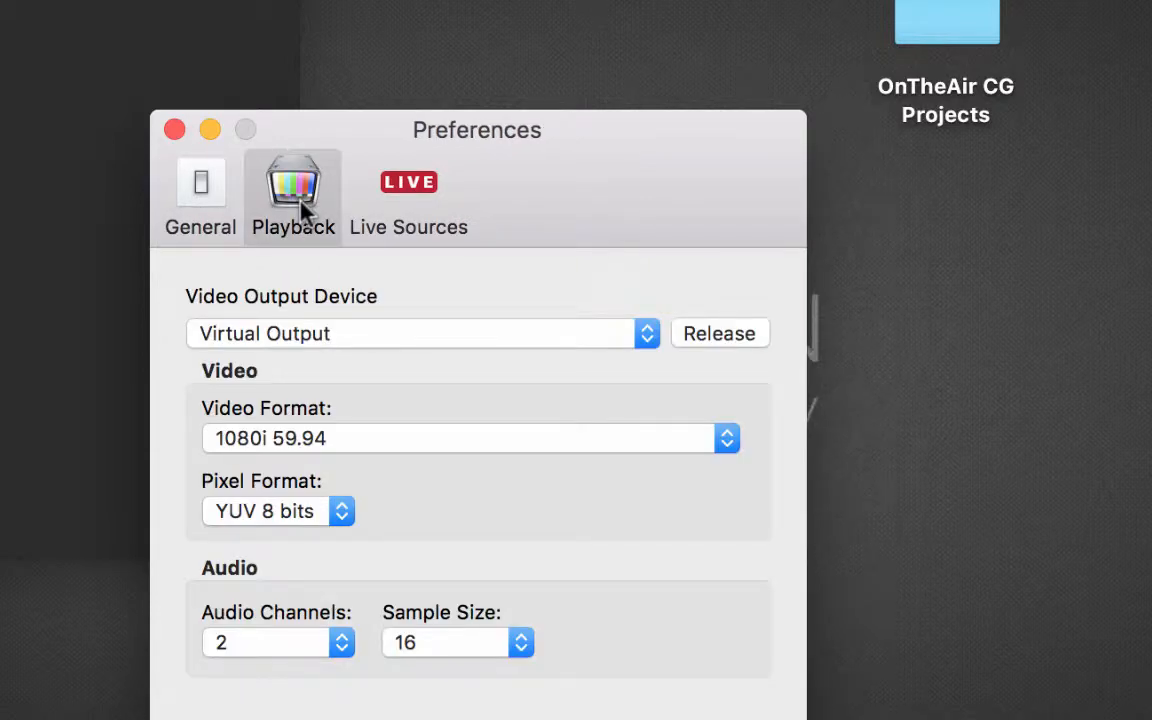
mouse_move(538, 296)
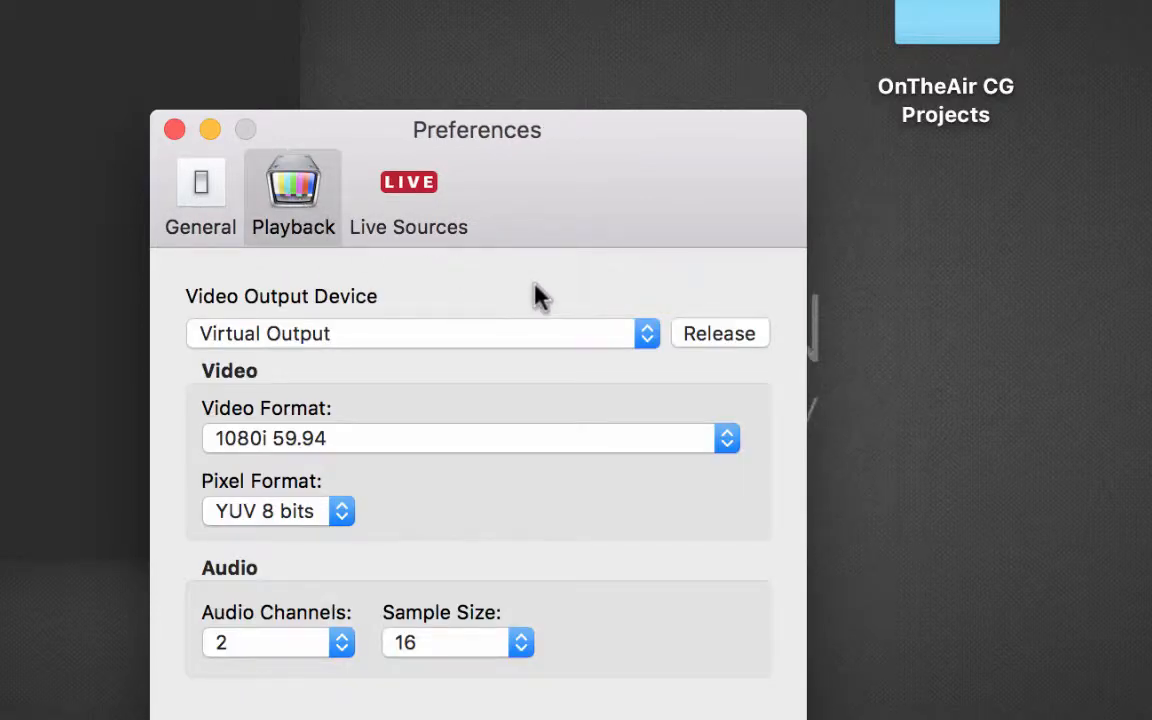
mouse_move(502, 400)
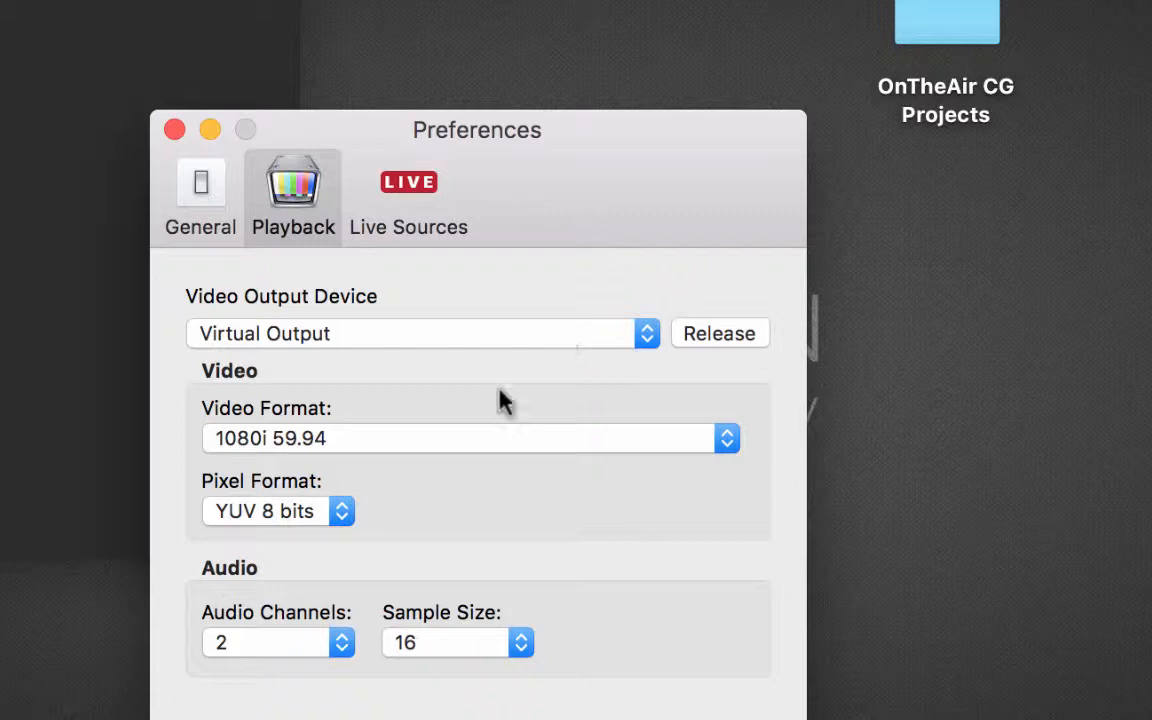
mouse_move(580, 480)
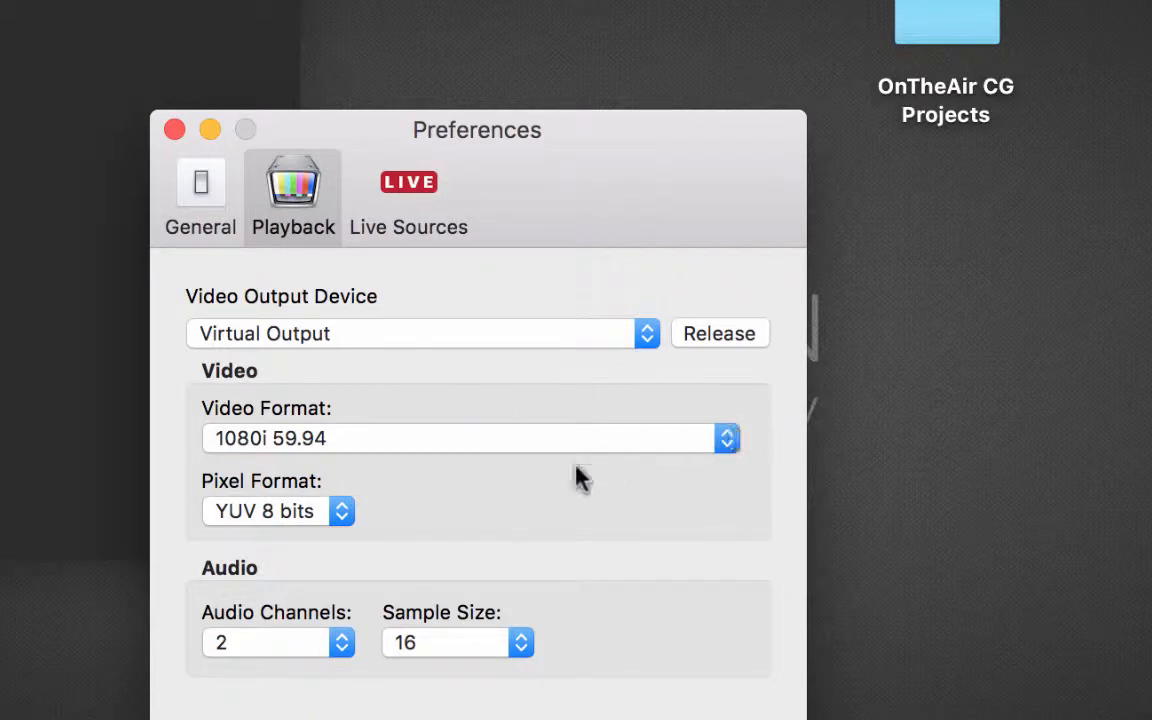
mouse_move(310, 630)
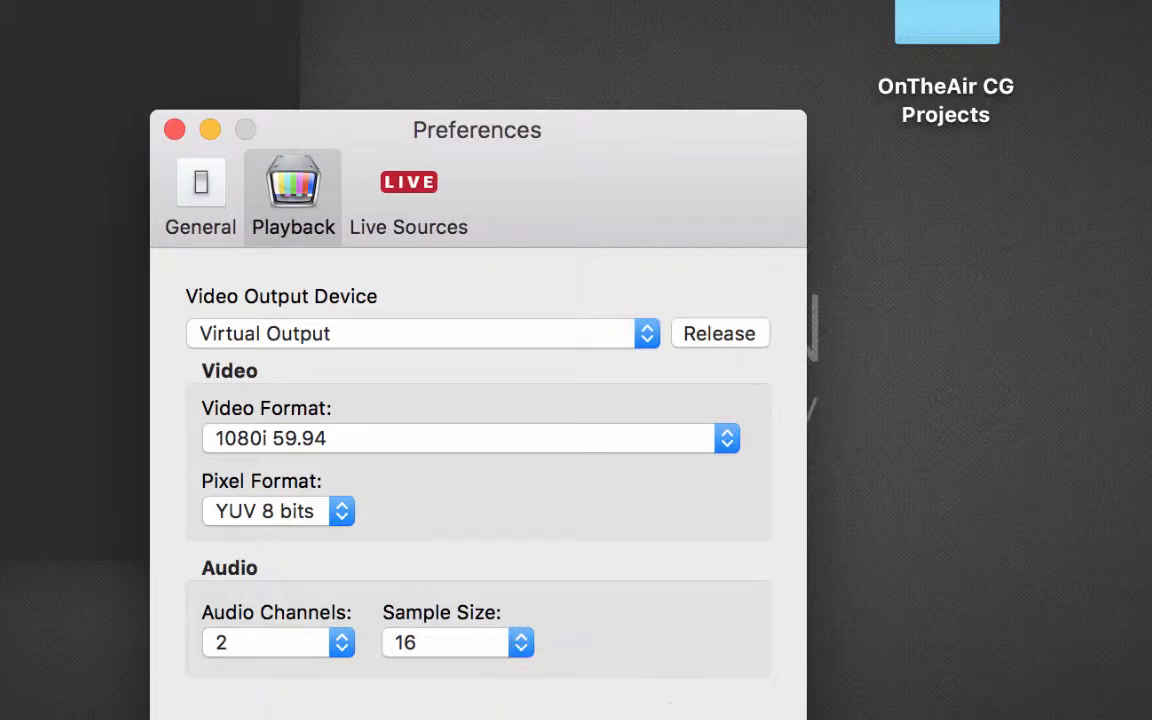
Add a live source named ISO CAM on OnTheAir Video input, confirm it and close Preferences
left_click(408, 190)
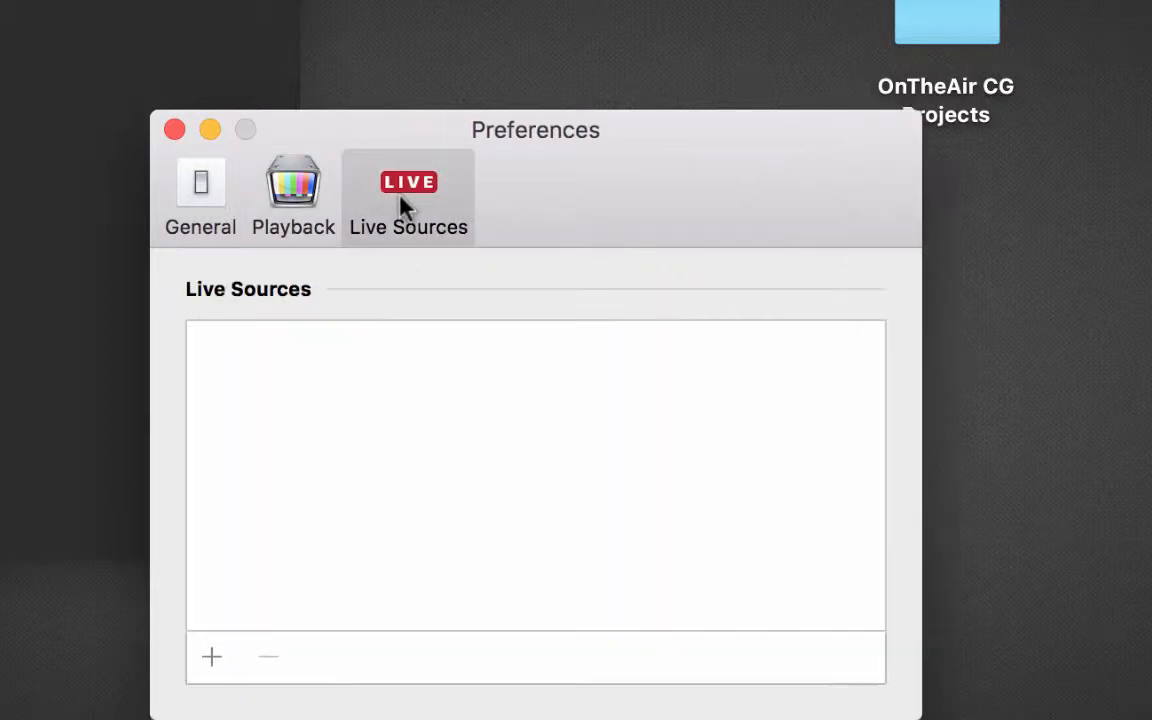
left_click(212, 656)
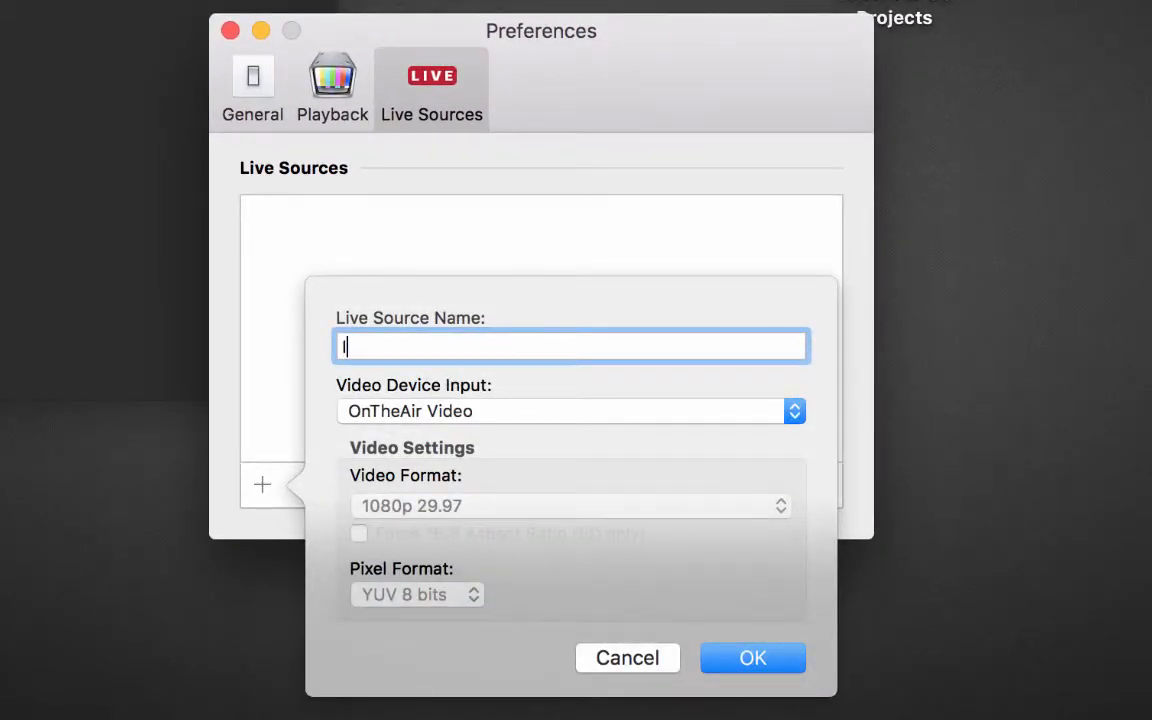
type("ISO CAM")
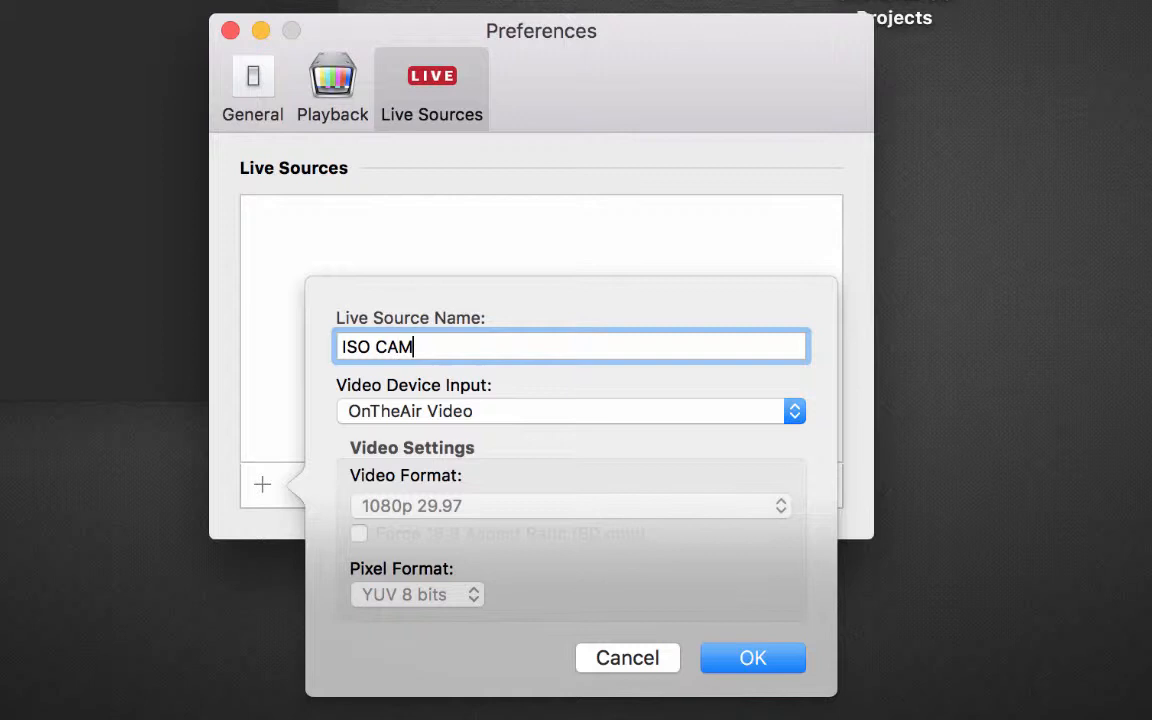
mouse_move(780, 450)
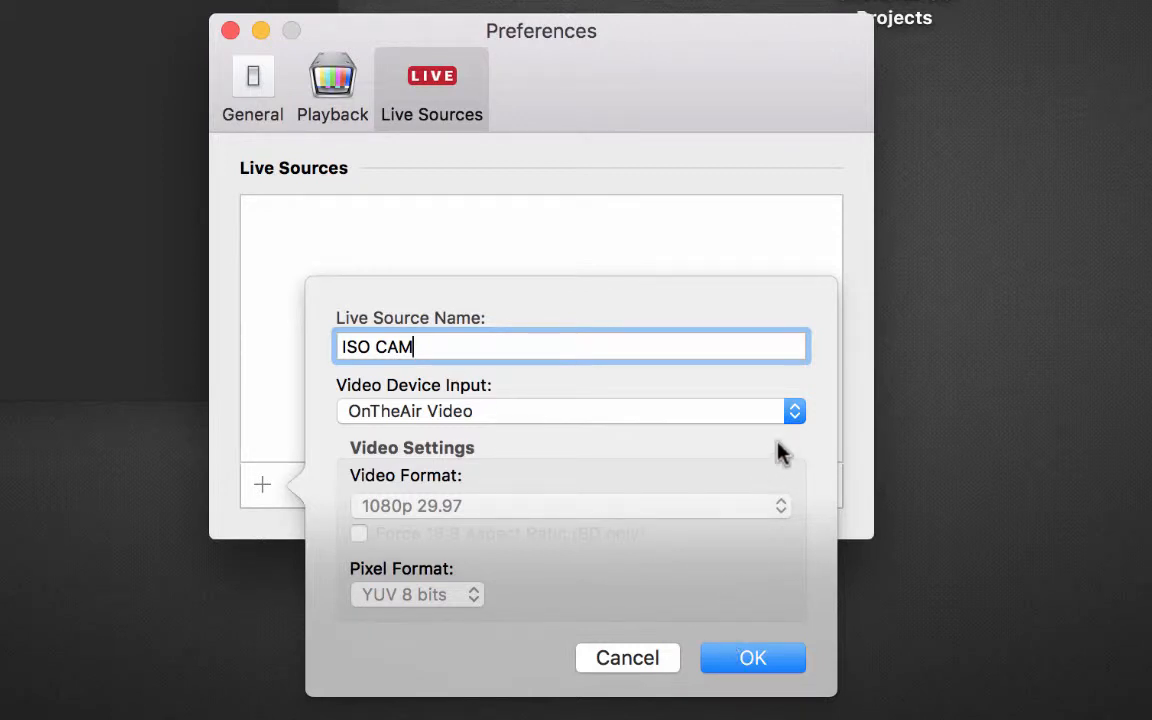
mouse_move(462, 340)
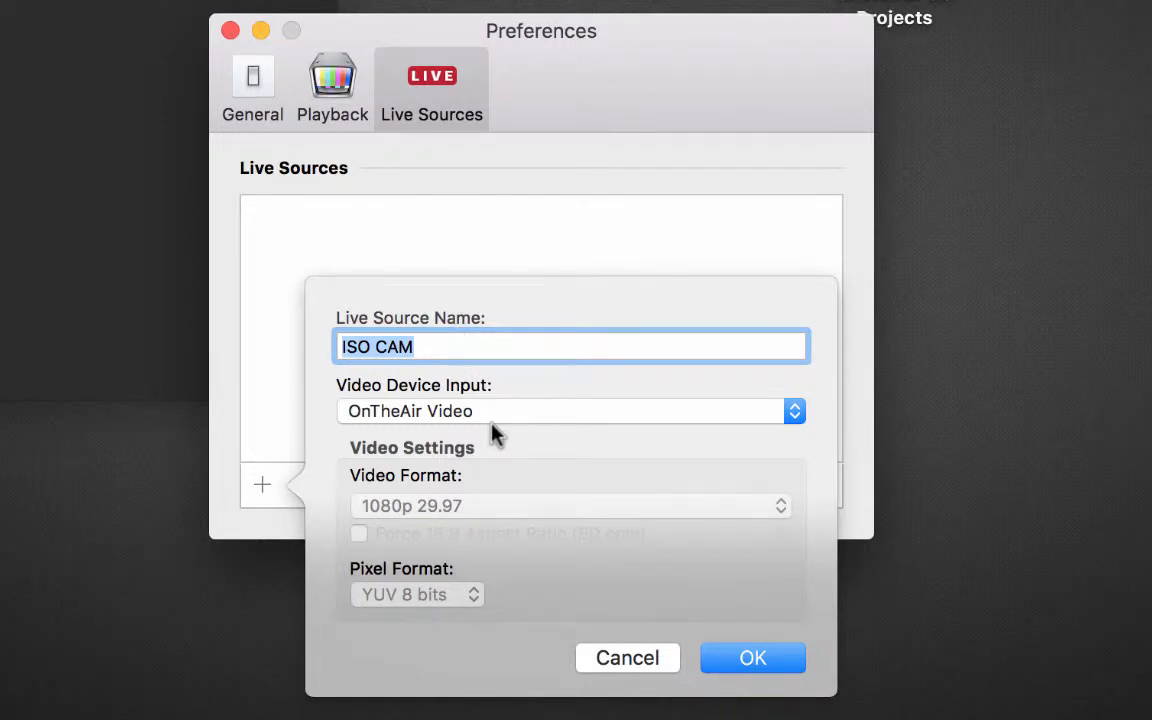
mouse_move(522, 432)
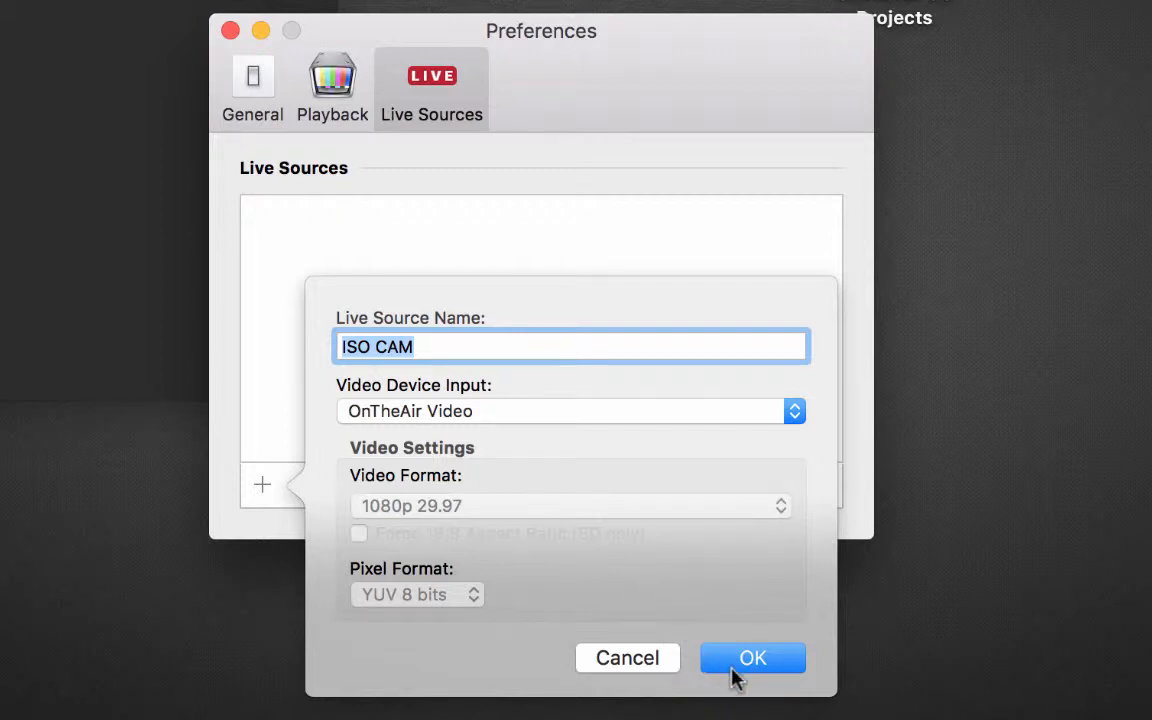
left_click(752, 656)
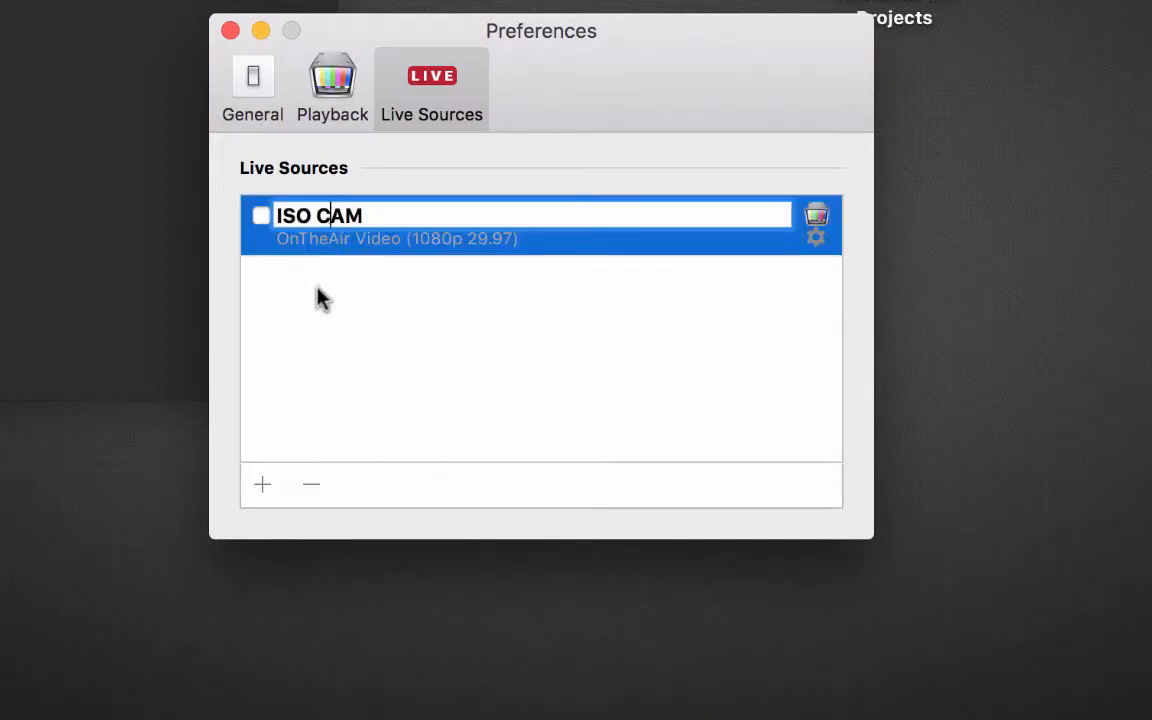
left_click(312, 484)
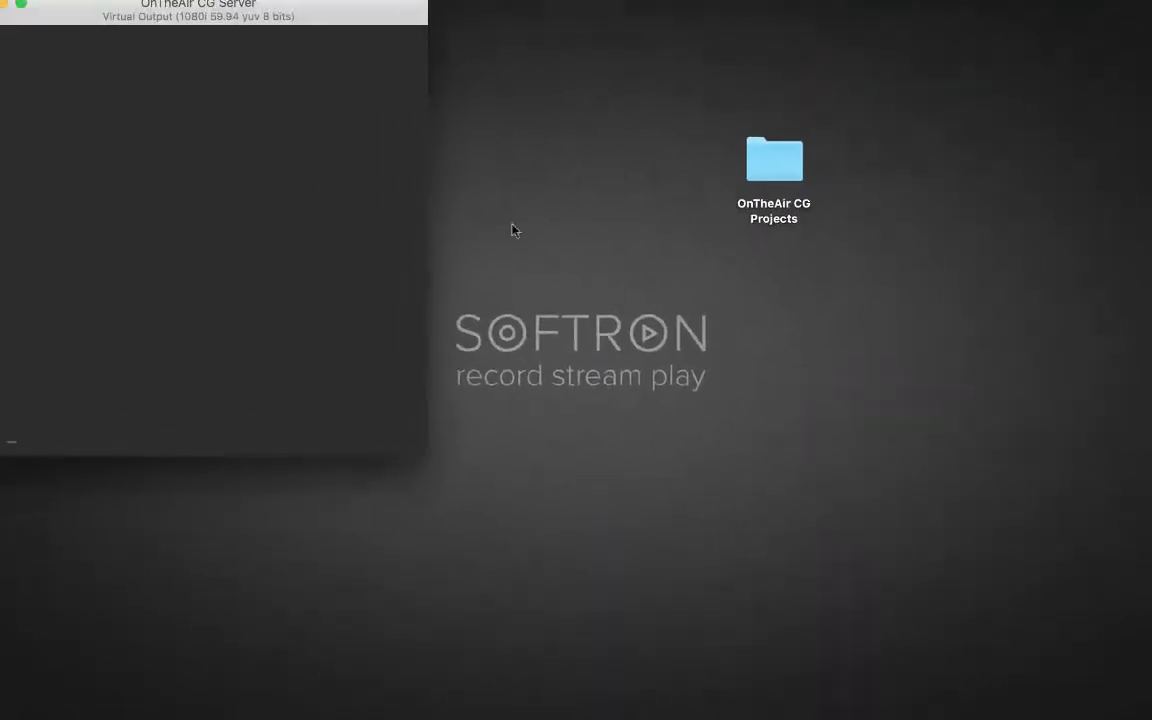
Open the OnTheAir CG Projects folder and select its project files for the playlist
left_click(764, 178)
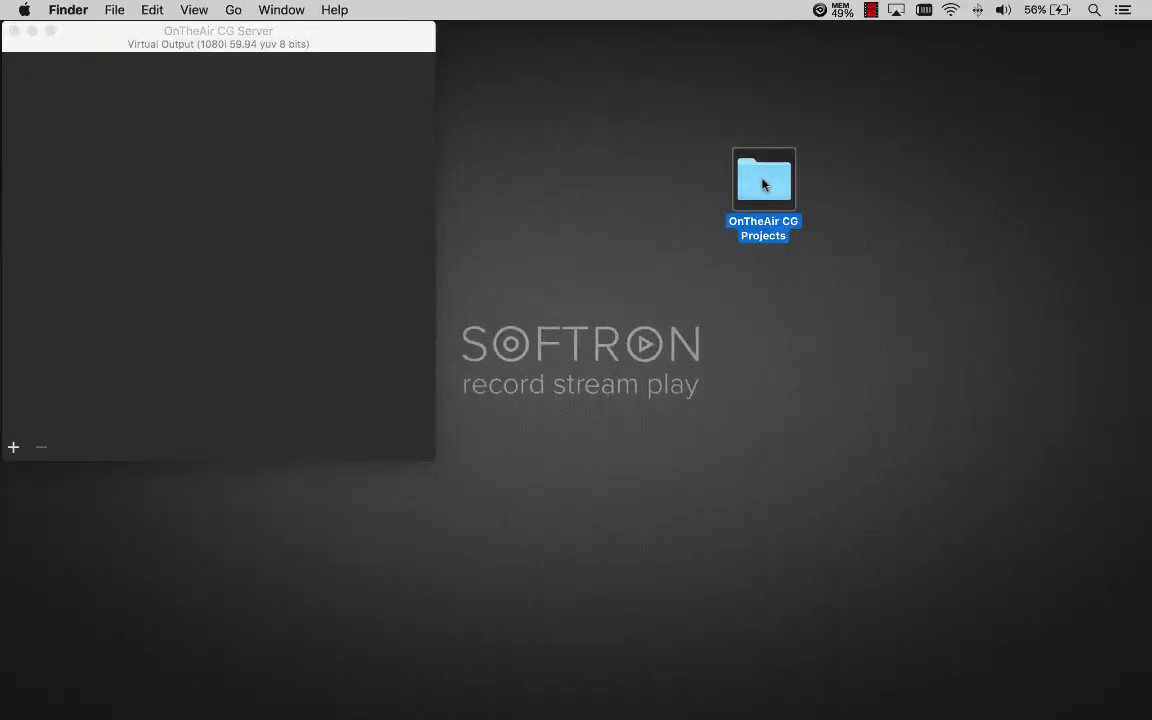
double_click(762, 180)
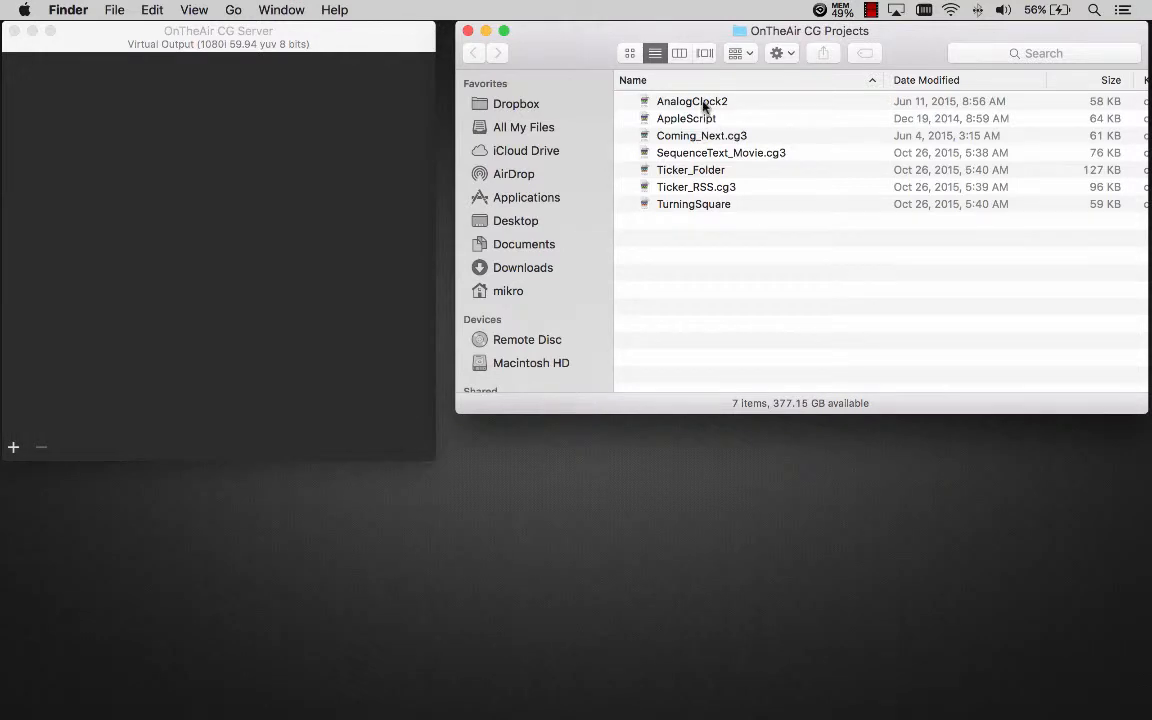
left_click(692, 100)
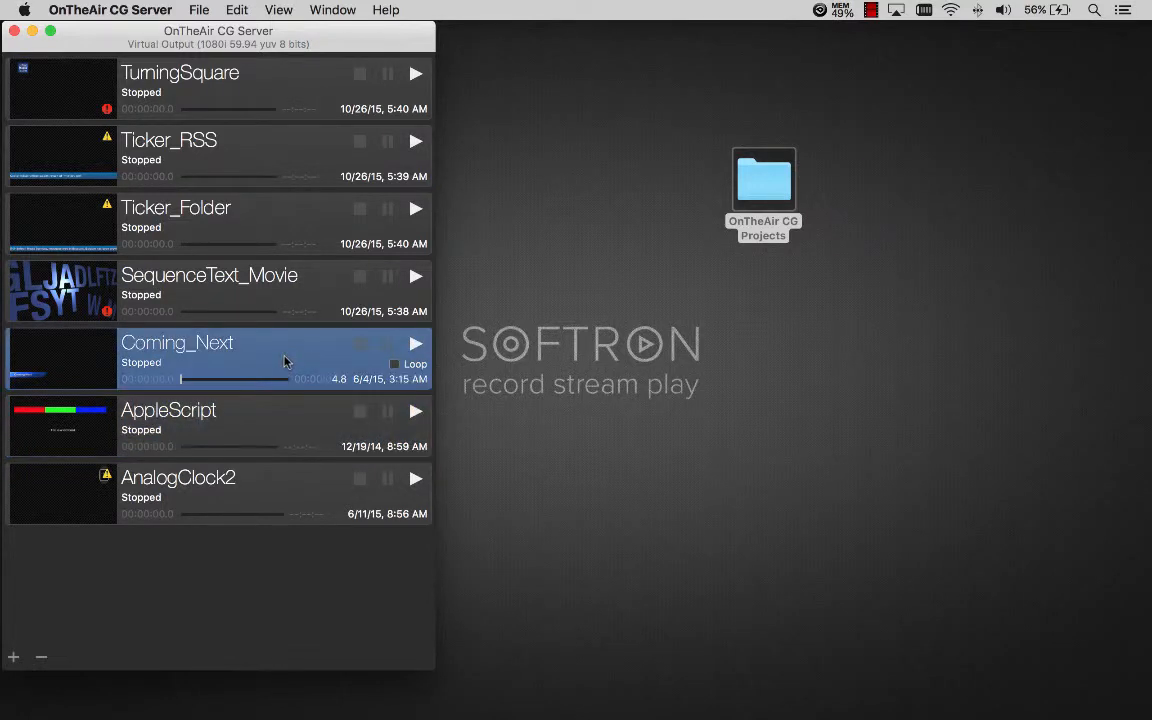
Select SequenceText_Movie, then Ticker_Folder for removal from the playlist
left_click(210, 290)
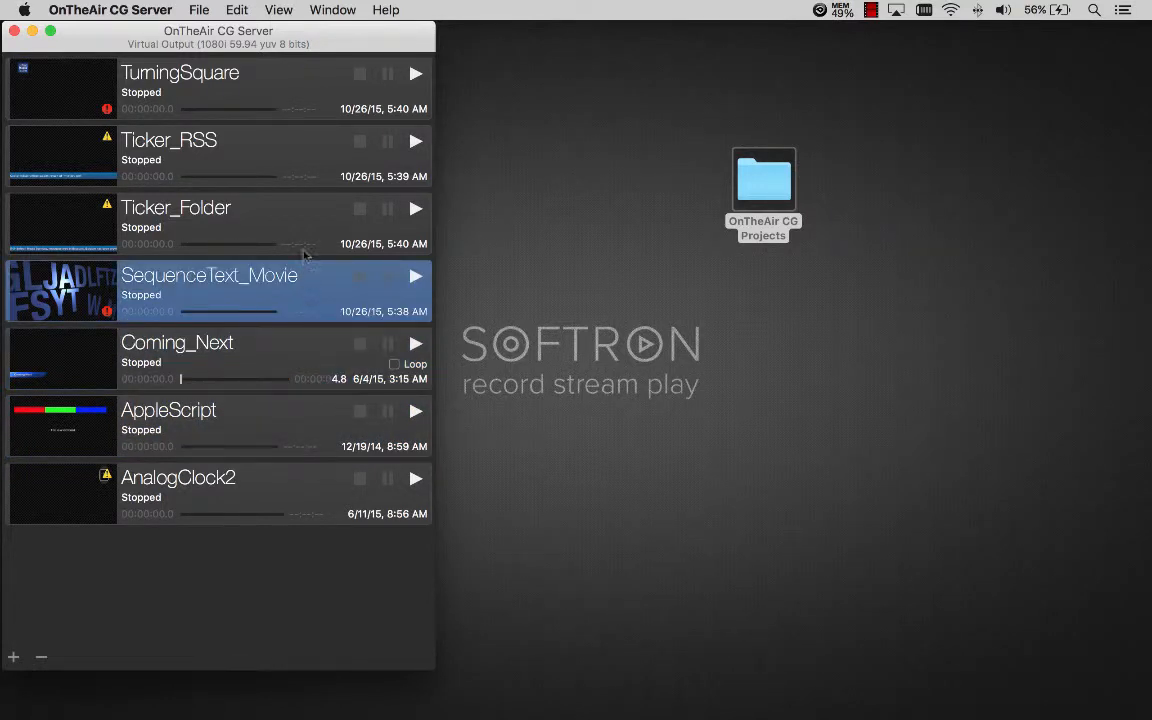
left_click(176, 206)
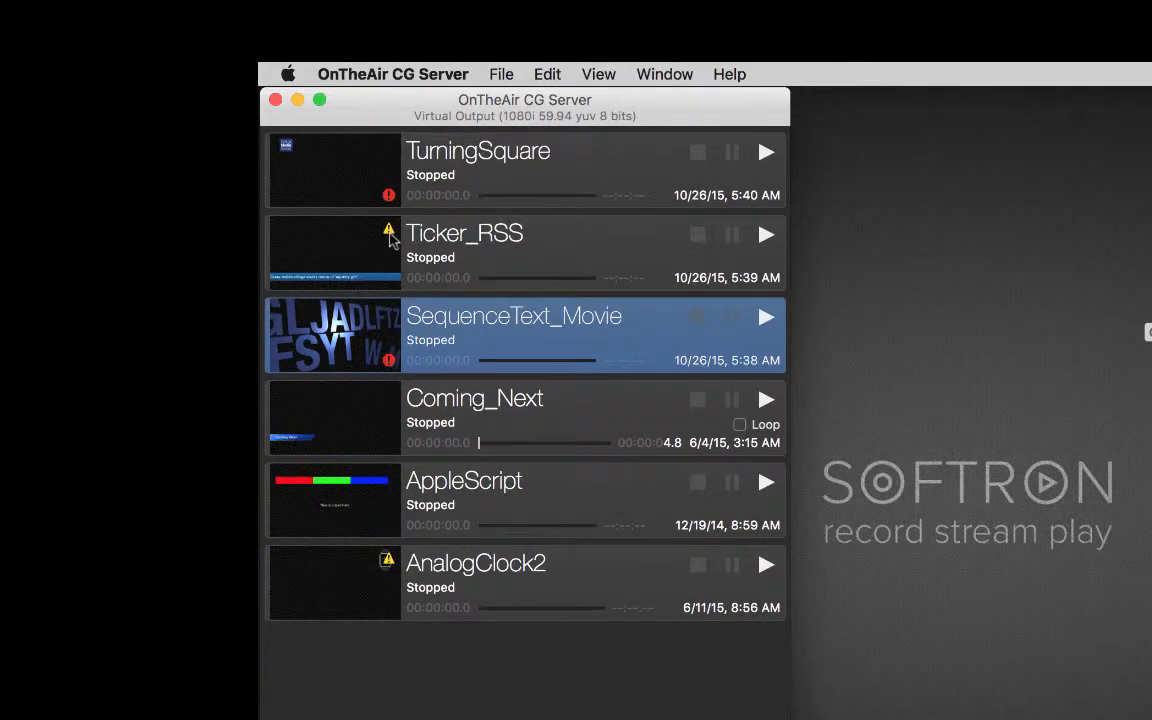
mouse_move(388, 236)
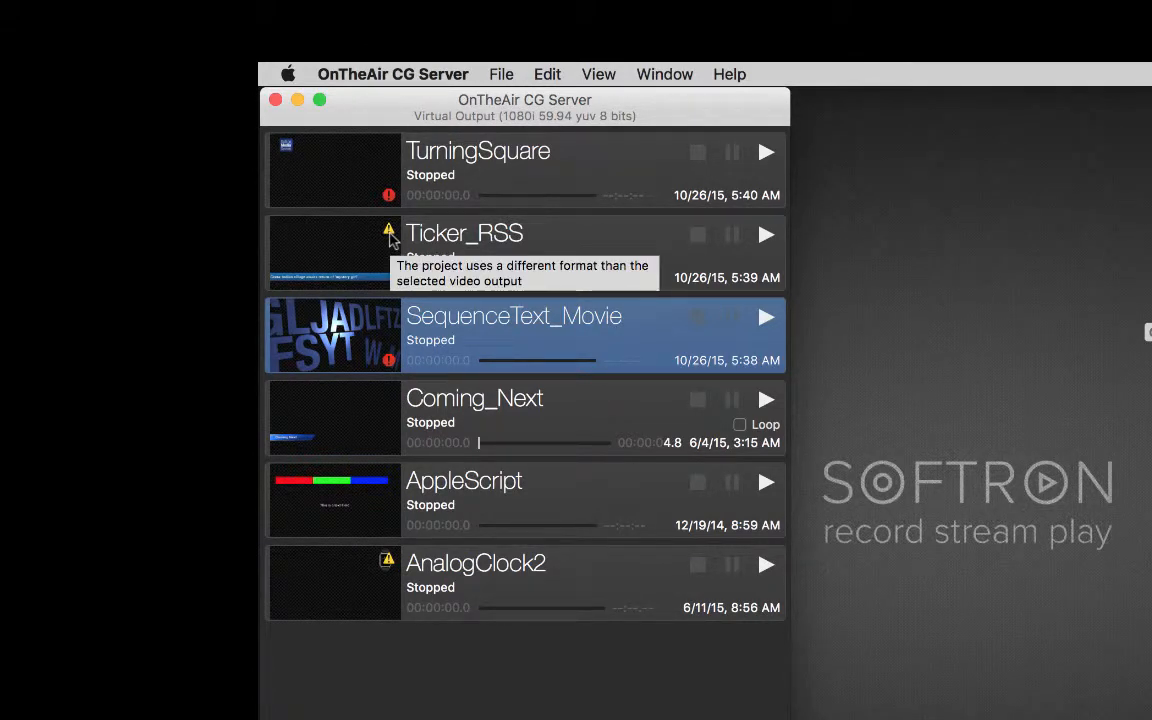
mouse_move(392, 364)
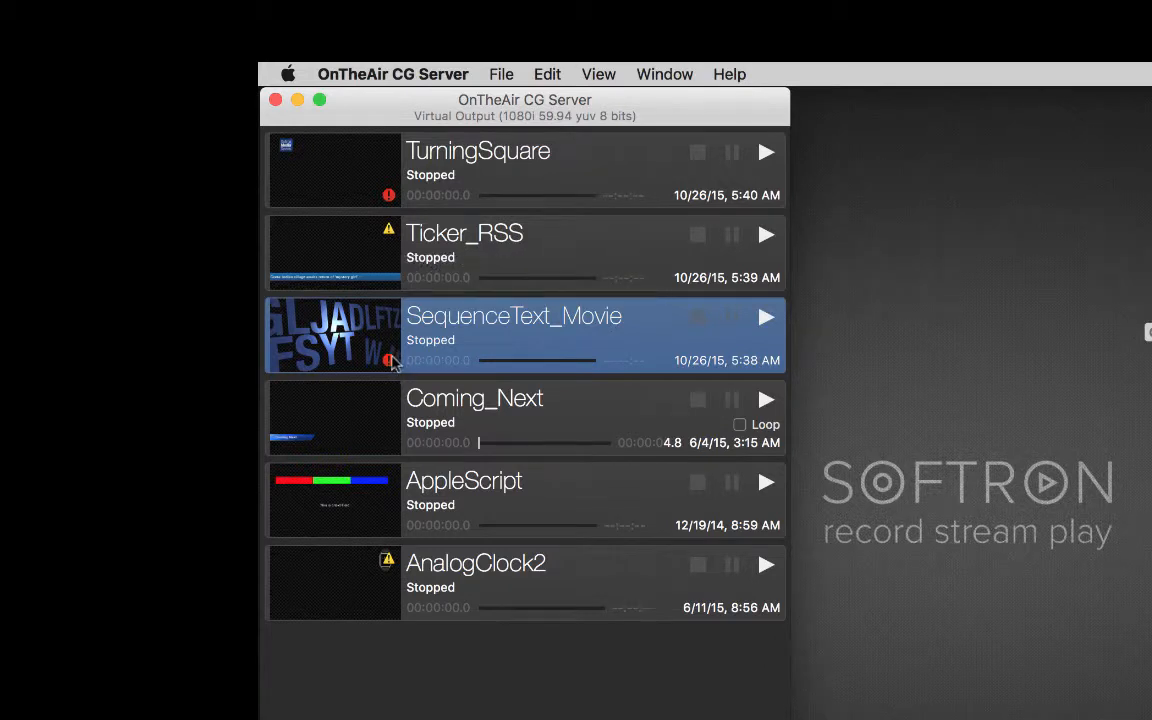
mouse_move(388, 360)
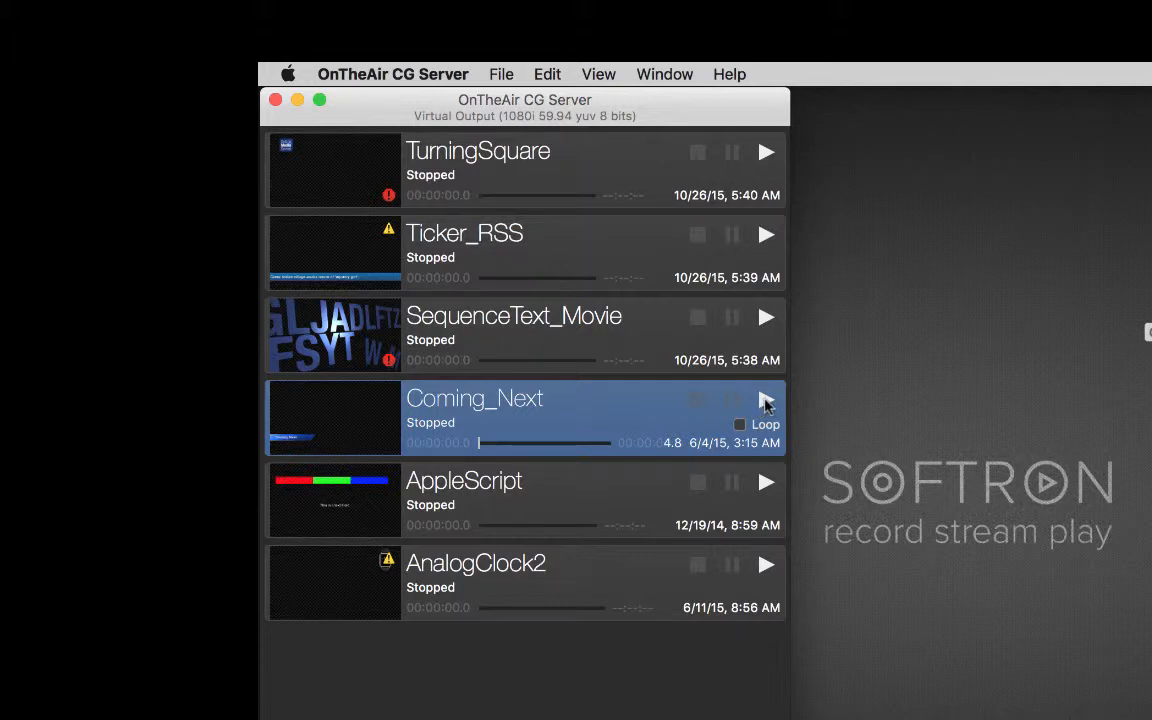
mouse_move(608, 132)
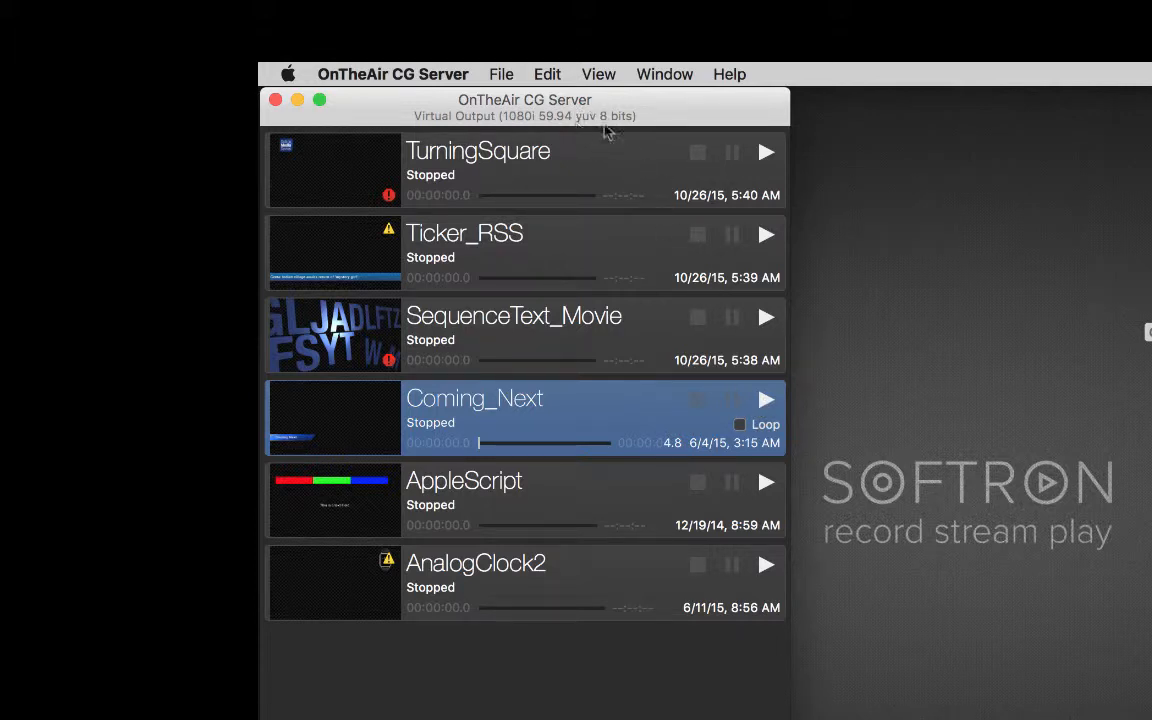
mouse_move(724, 304)
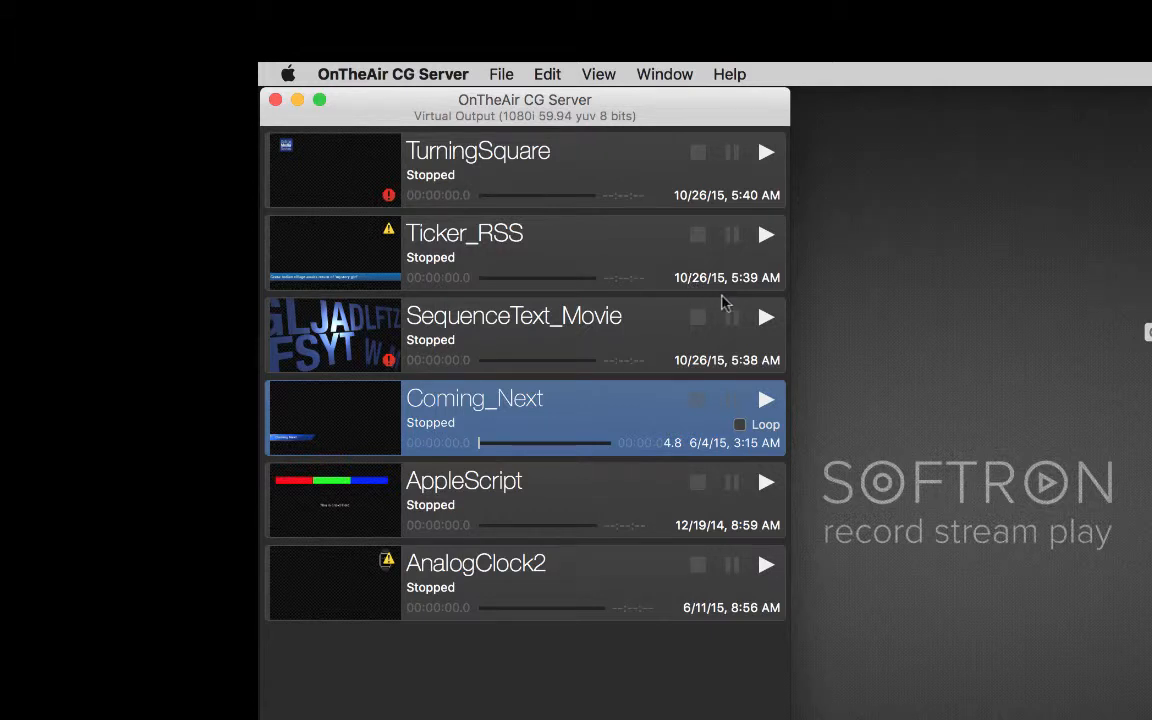
mouse_move(764, 326)
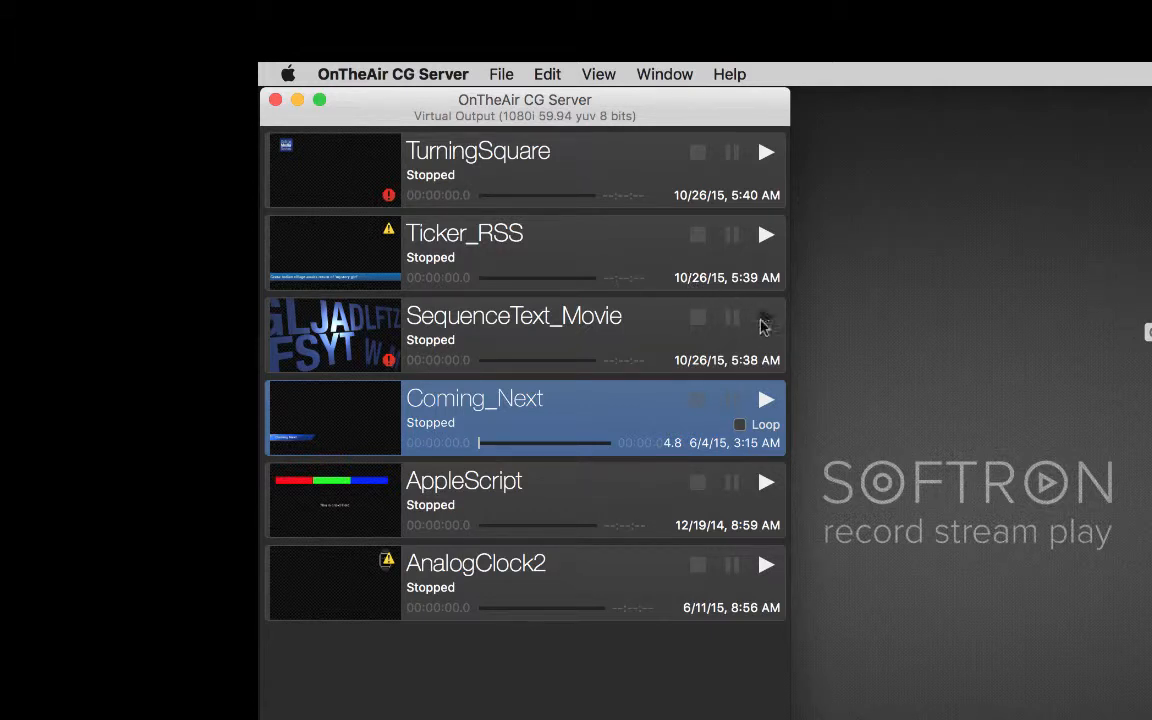
Play SequenceText_Movie, then play, pause, stop and replay Coming_Next
left_click(764, 316)
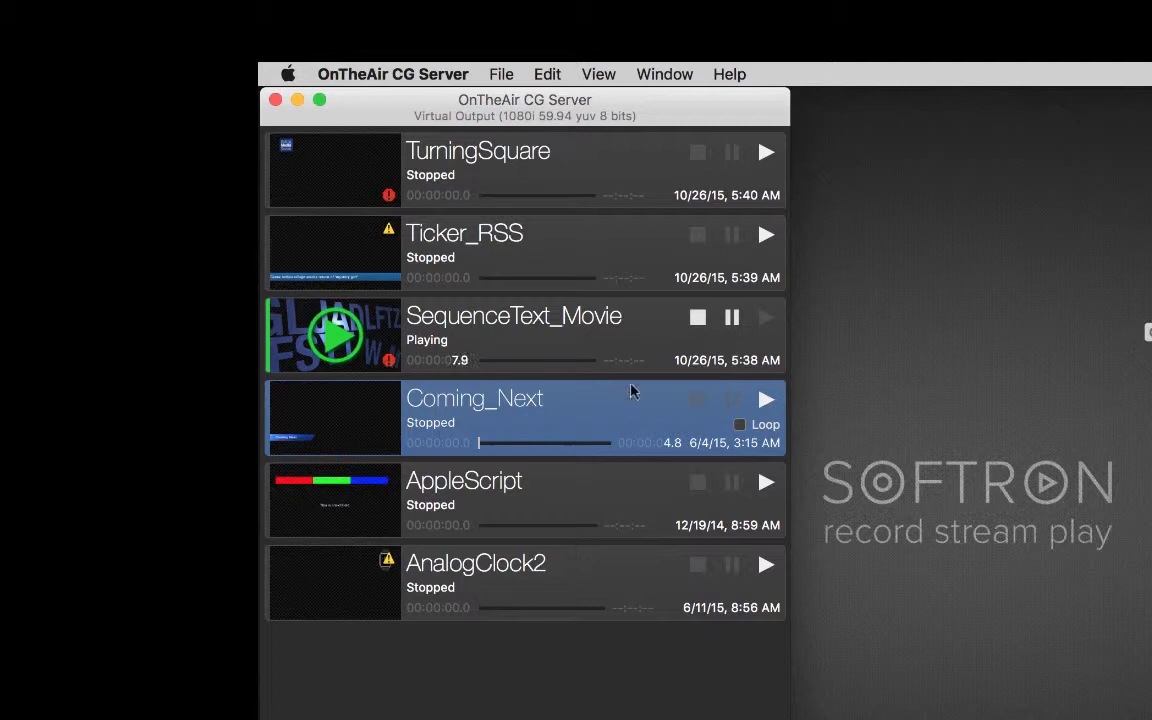
left_click(764, 400)
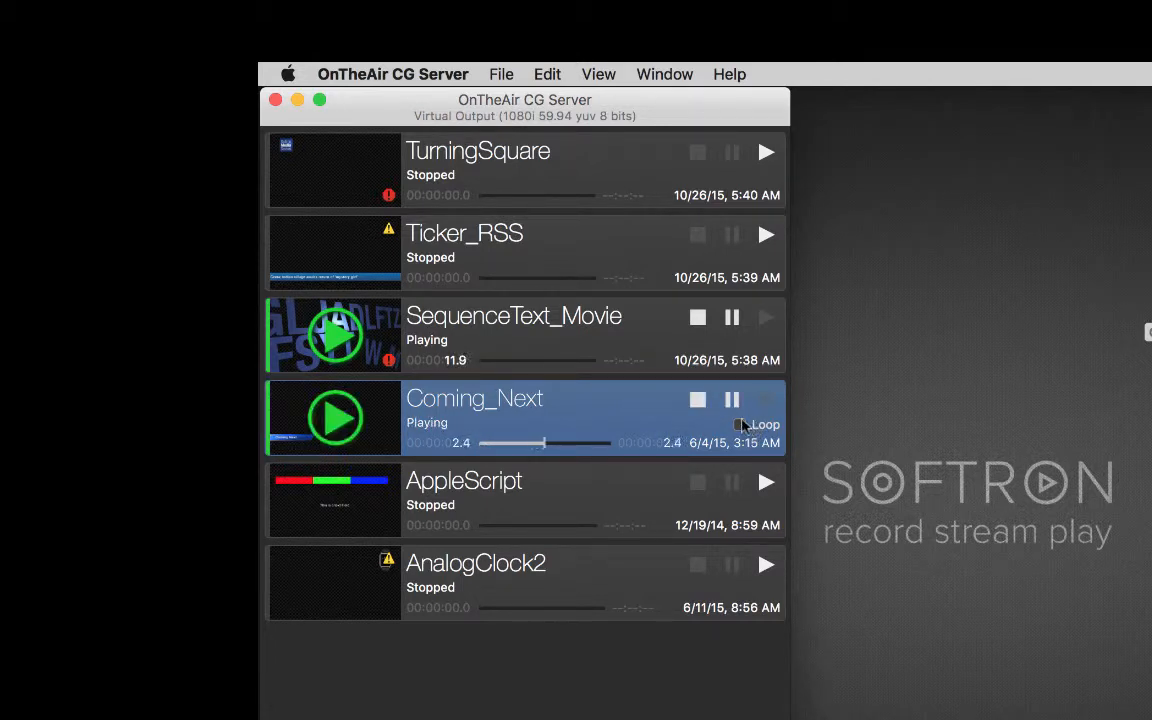
left_click(732, 400)
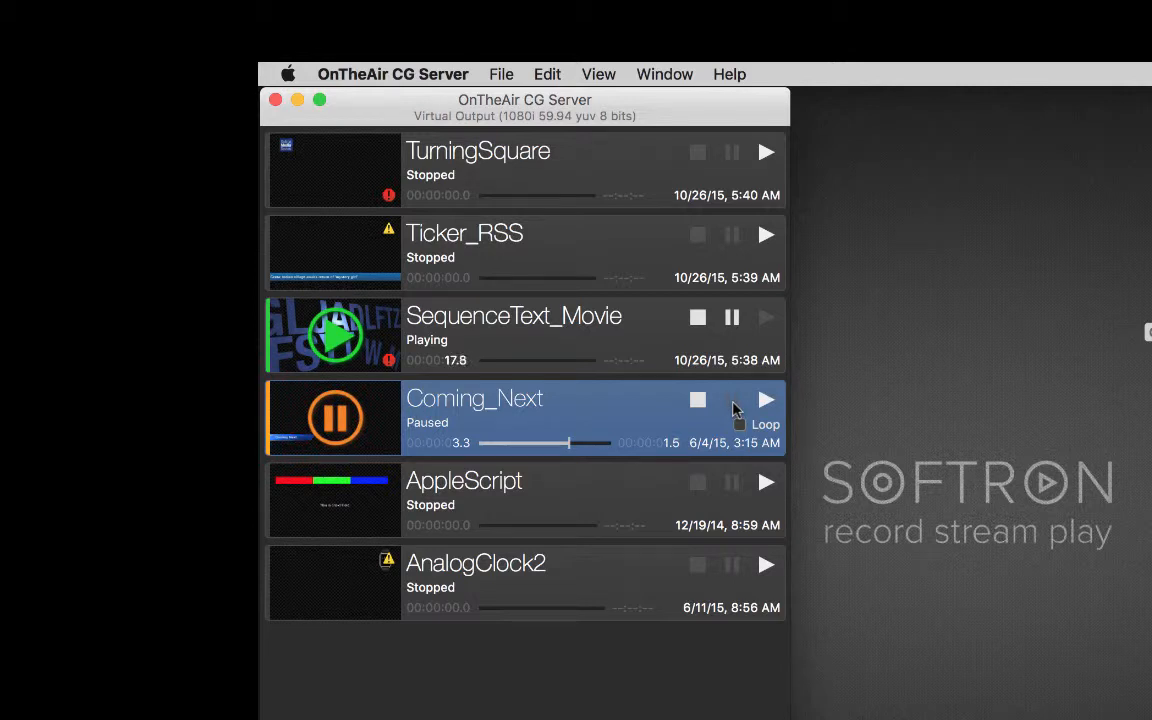
left_click(696, 400)
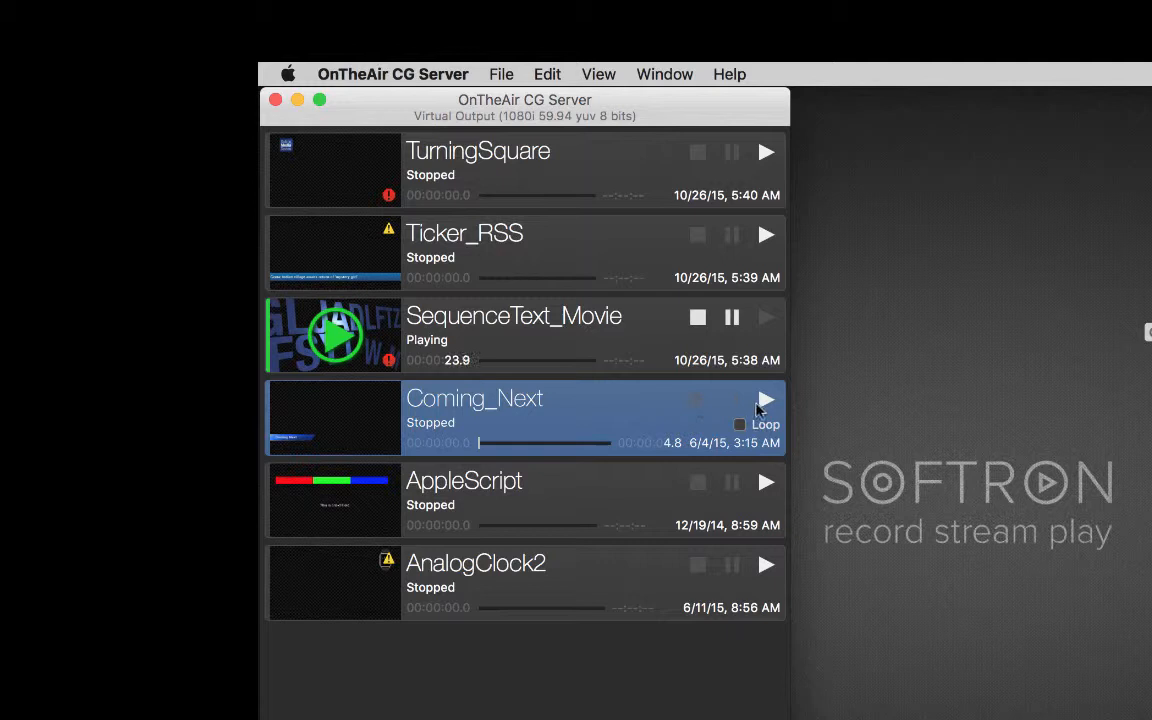
left_click(764, 400)
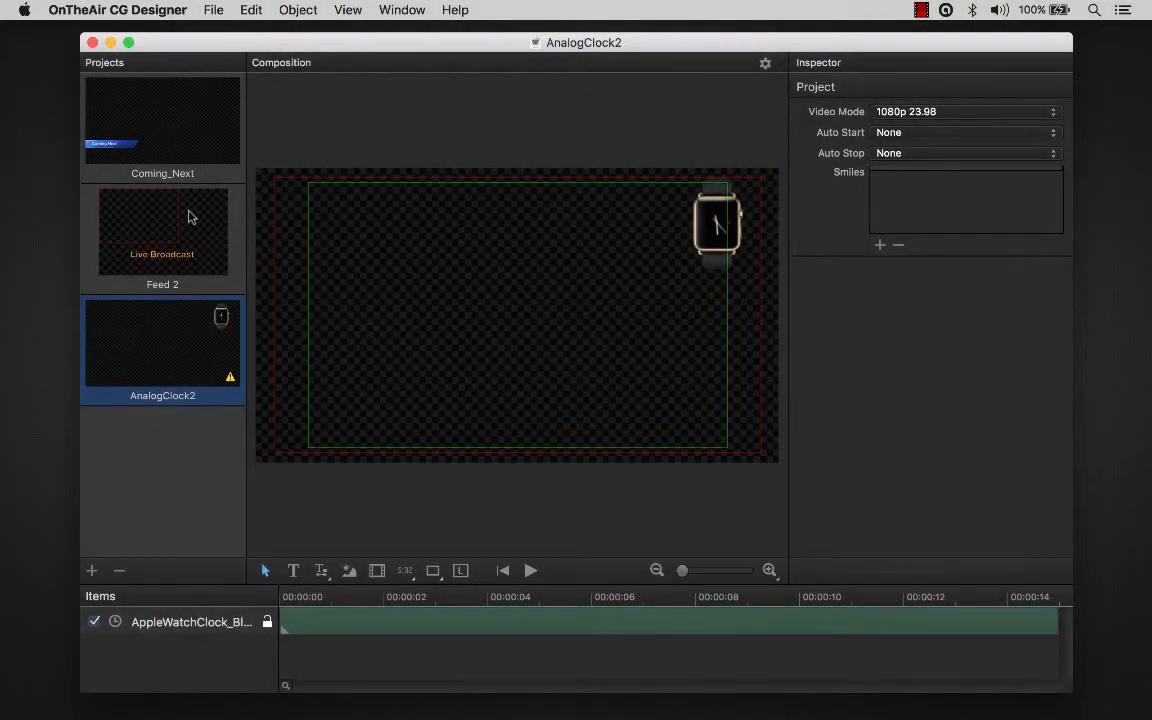
Move the Digital Clock in Coming_Next under the Coming Next banner and save the project
left_click(162, 120)
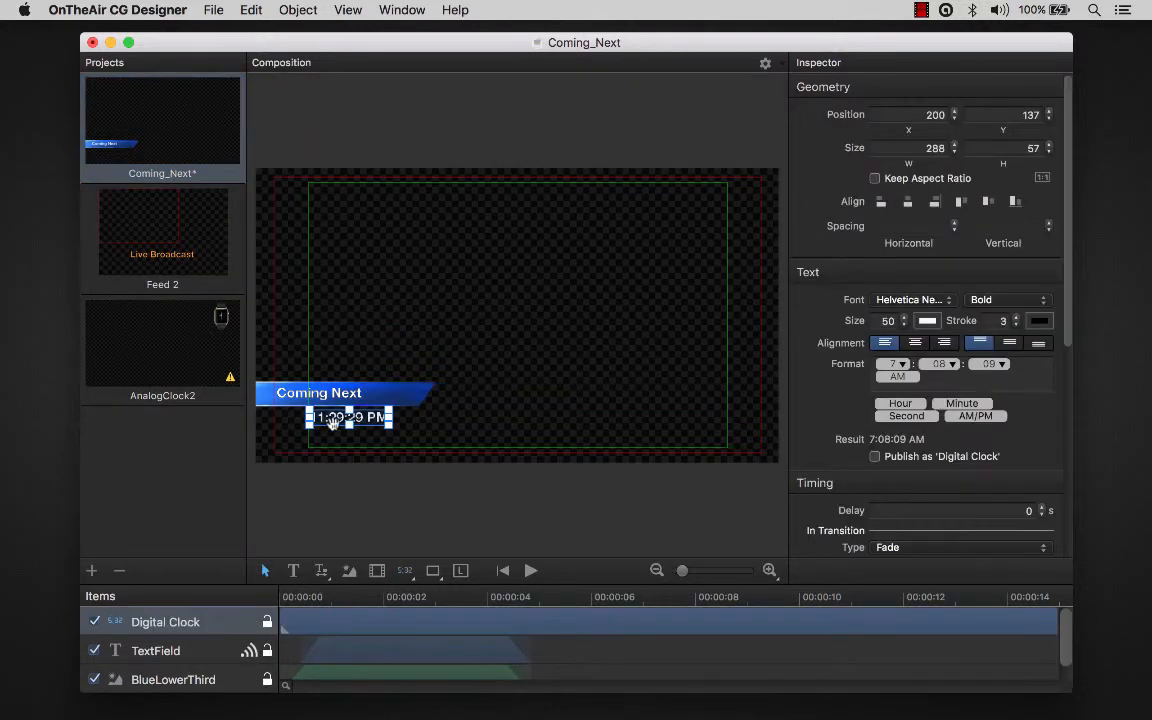
left_click_drag(332, 418, 320, 424)
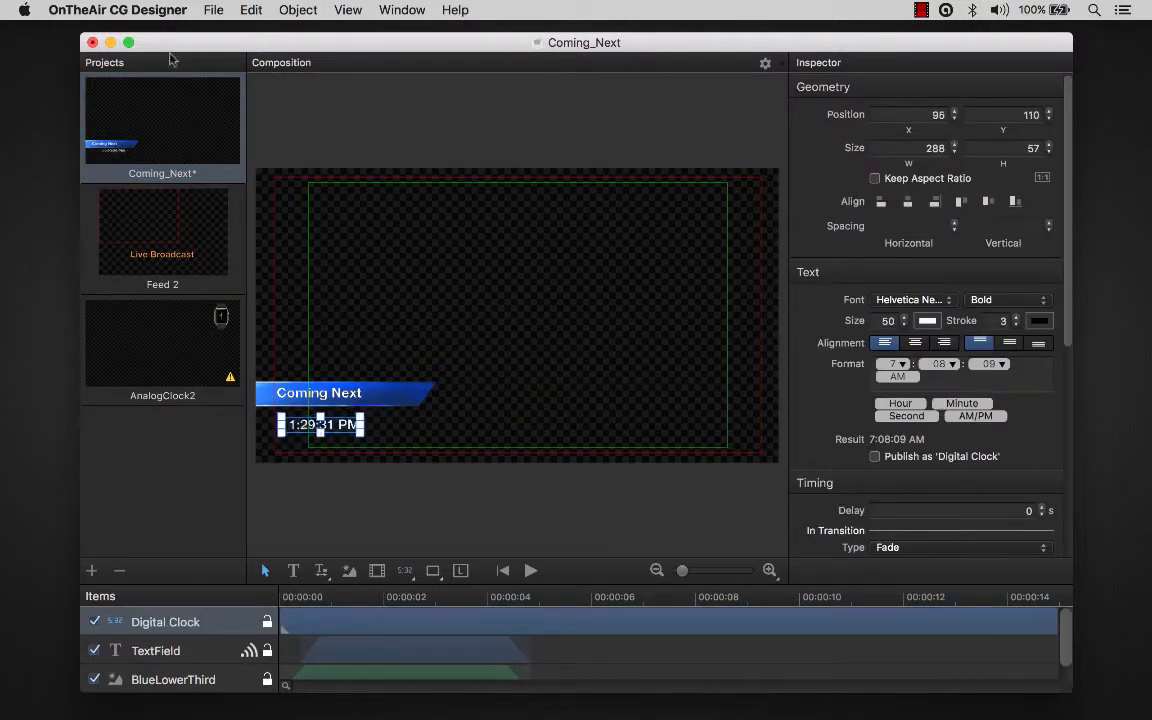
left_click(212, 10)
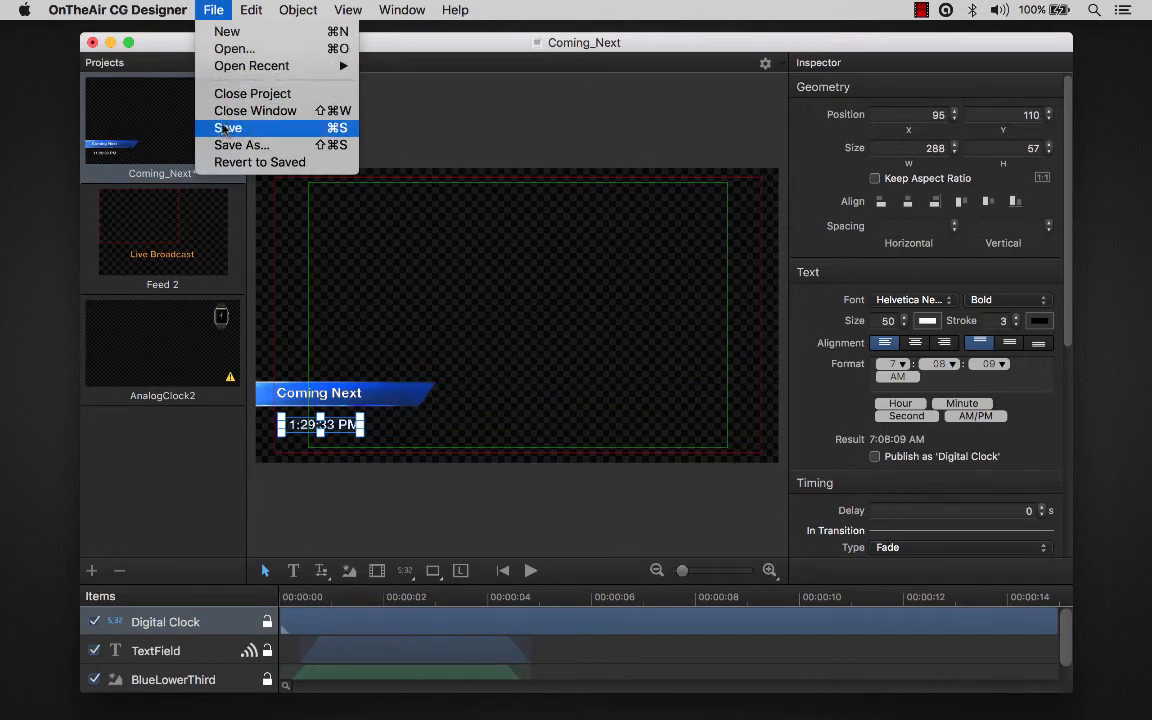
left_click(228, 128)
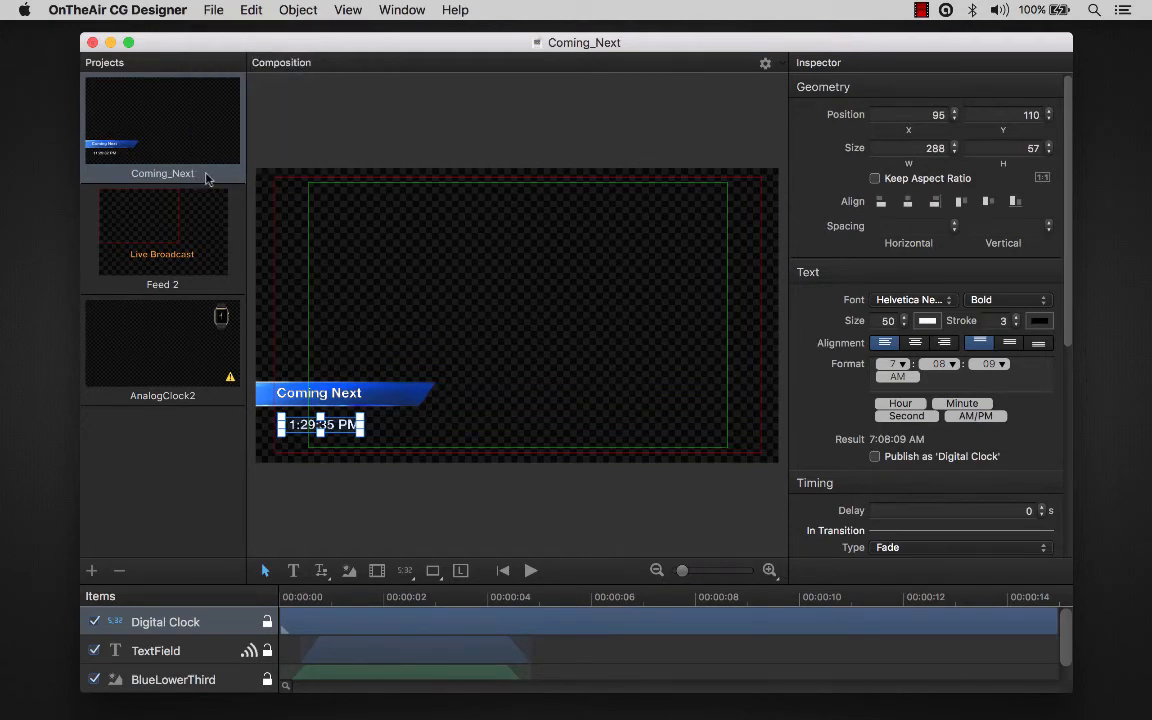